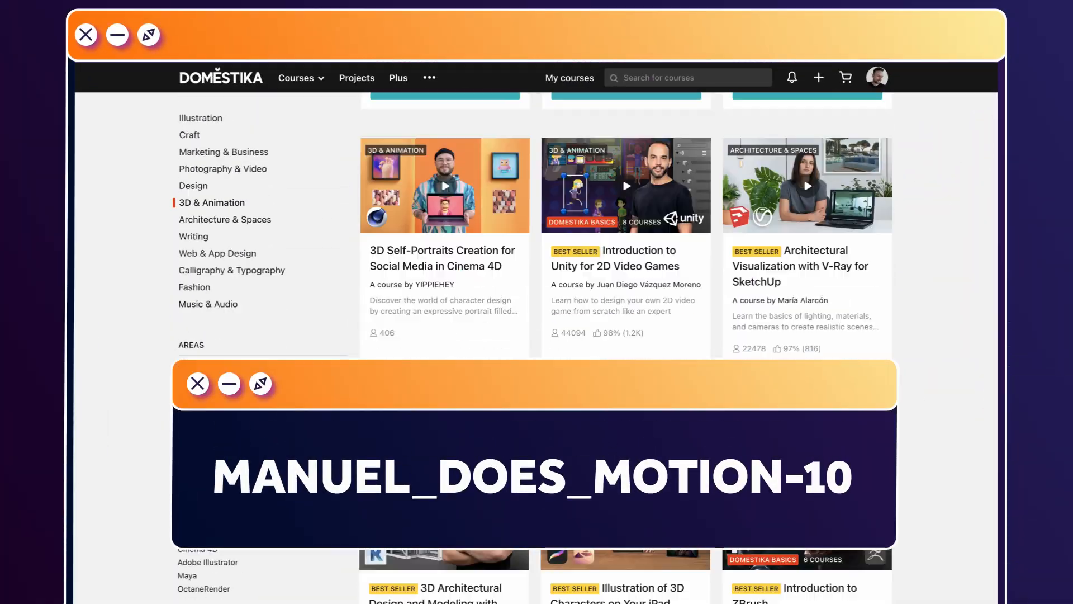
Add Roughen Edges to the white mask solid carrying the 45° Venetian Blinds stripes
scroll(down, 3)
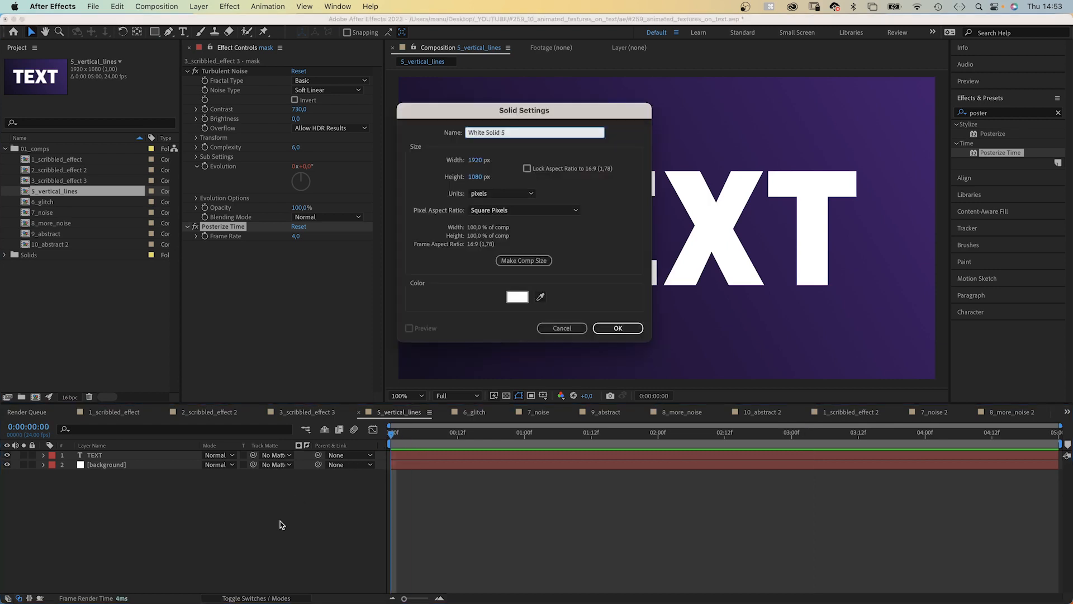
mouse_move(277, 508)
text(venet)
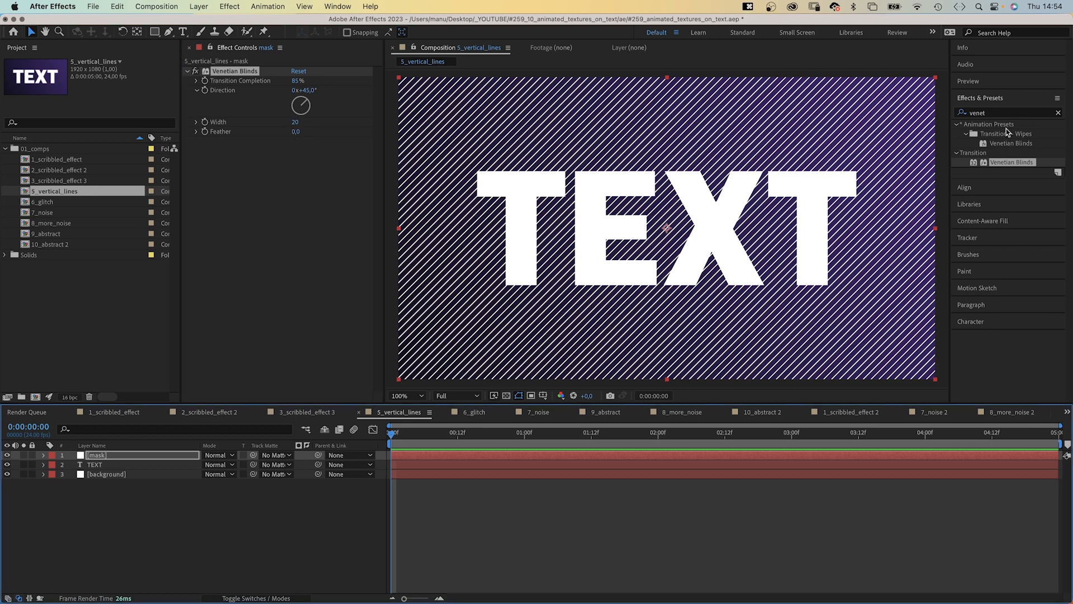
text(roughen)
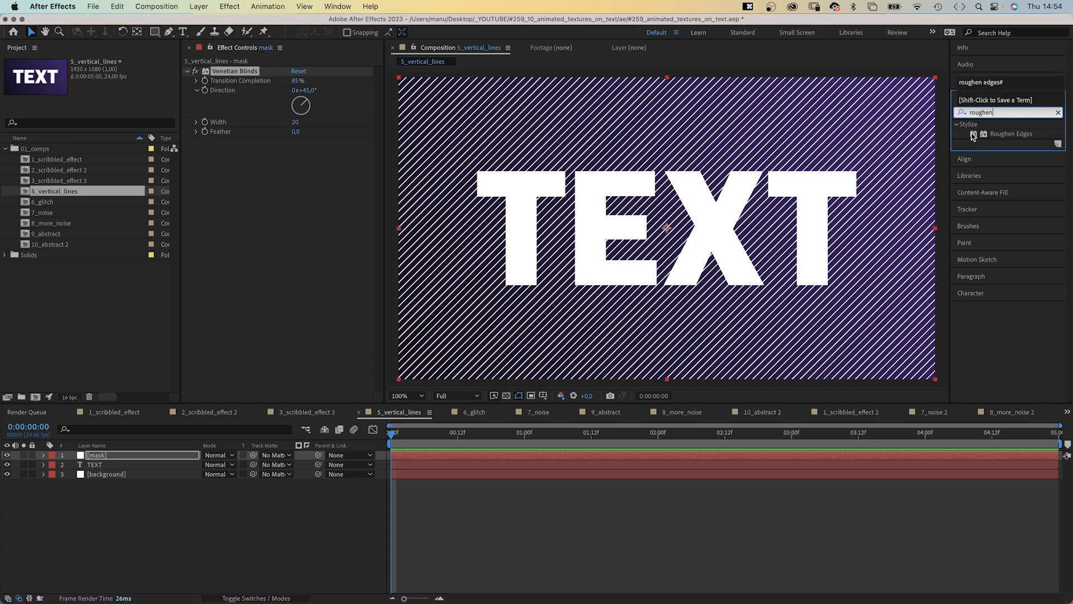
double_click(1012, 133)
text(time*500)
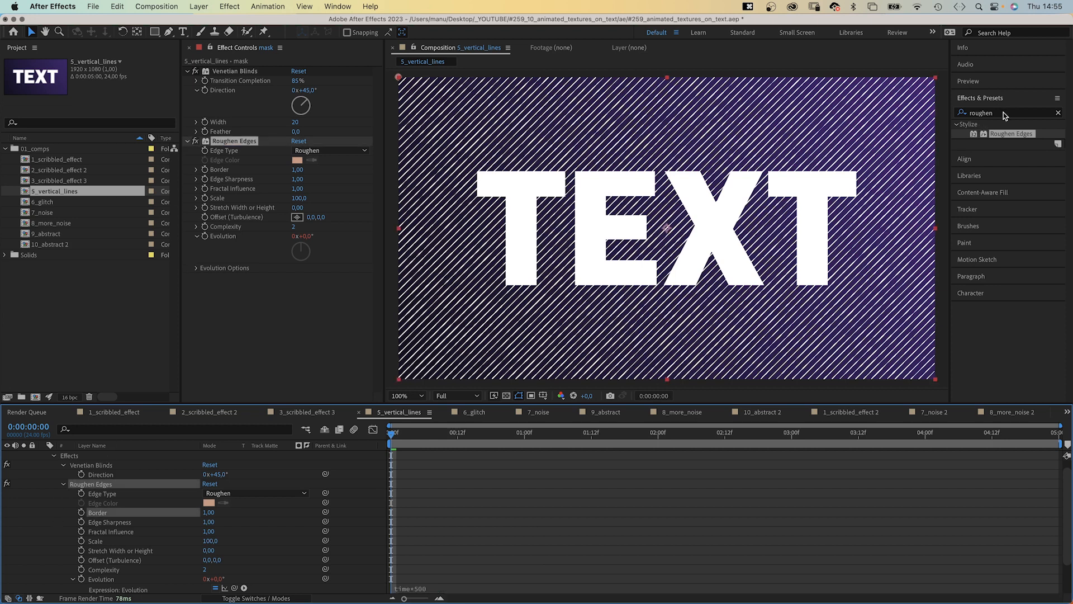
Add Turbulent Displace with size 10 to the mask so the stripes wobble
text(turbulent)
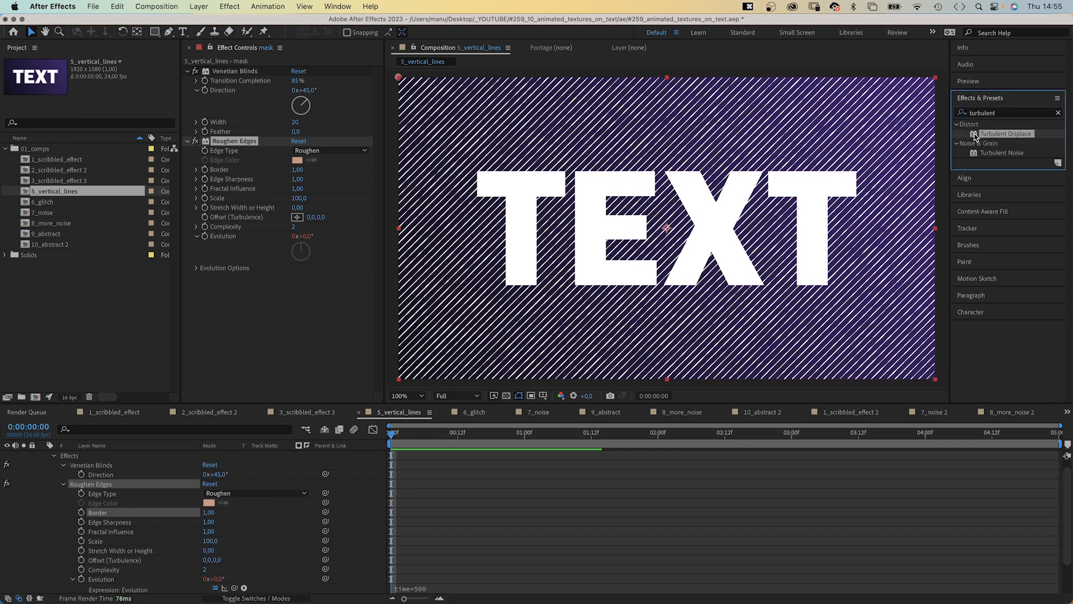
double_click(1006, 133)
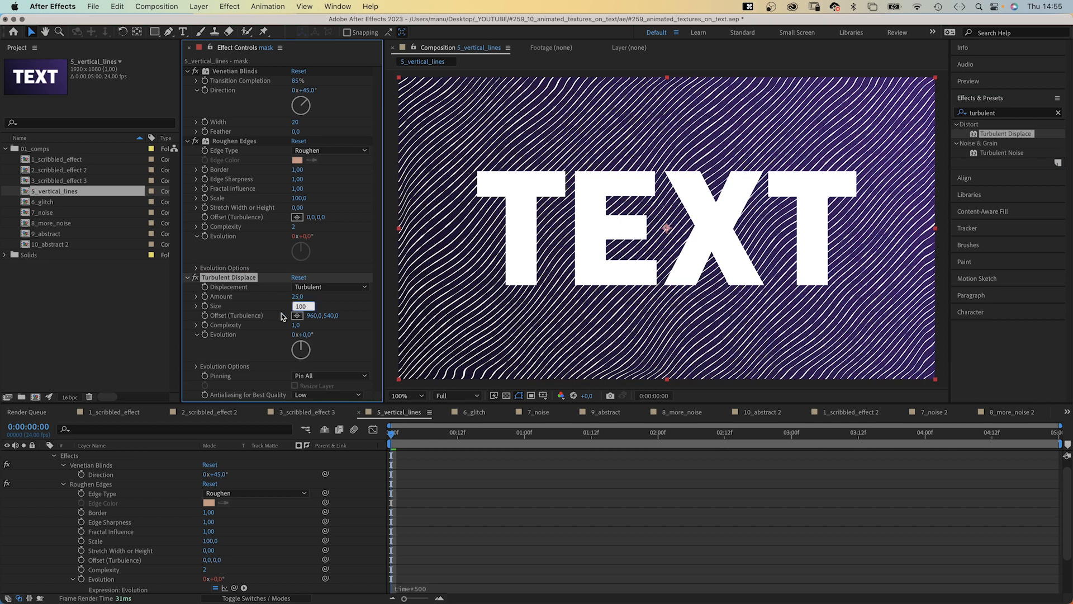
text(10.0)
click(1010, 112)
text(posteri)
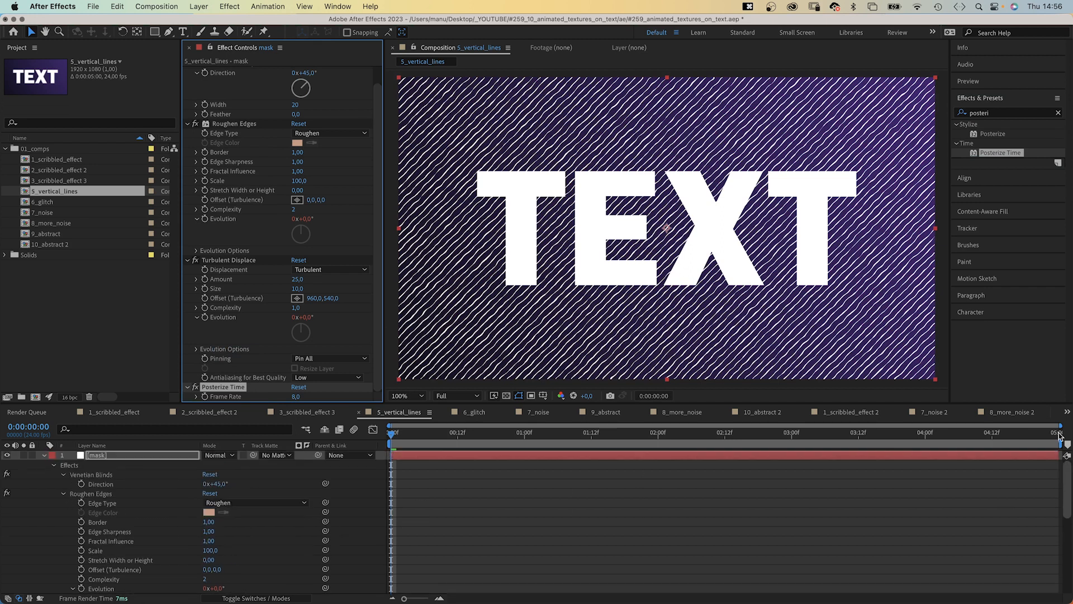
click(42, 455)
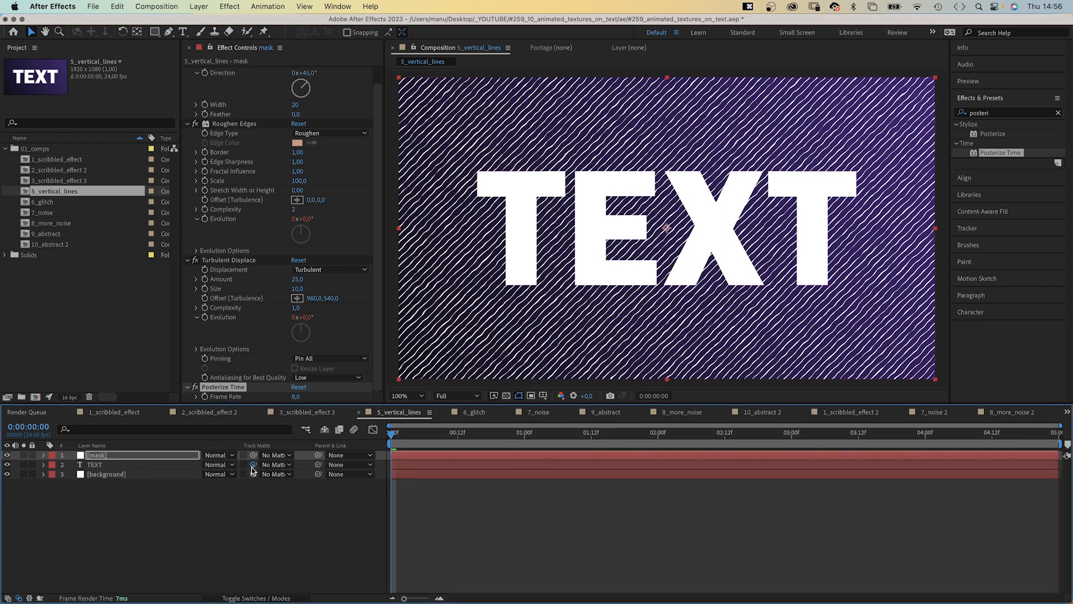
Matte TEXT through 1. mask so letters show only stripes, then move to 6_glitch
click(253, 464)
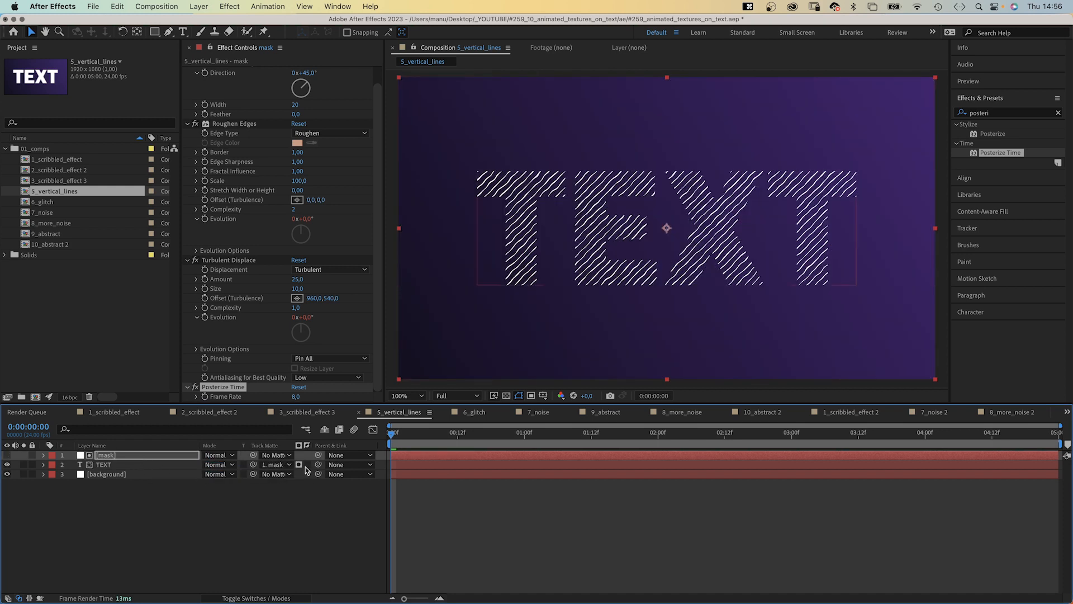
click(474, 411)
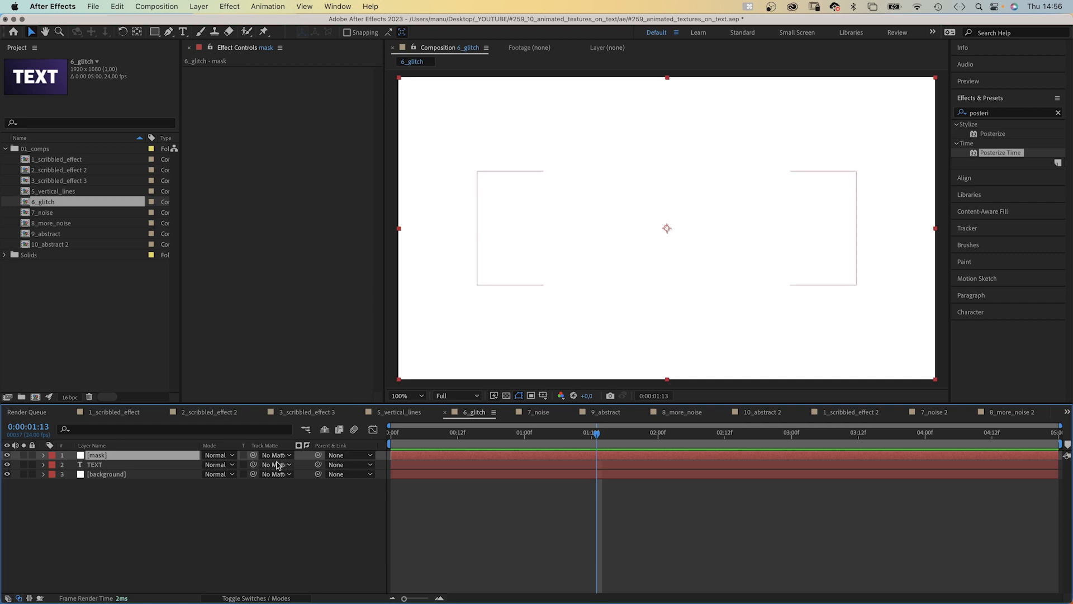
Matte TEXT through the mask and give the mask Turbulent Noise with Contrast 865, Brightness 30
click(273, 464)
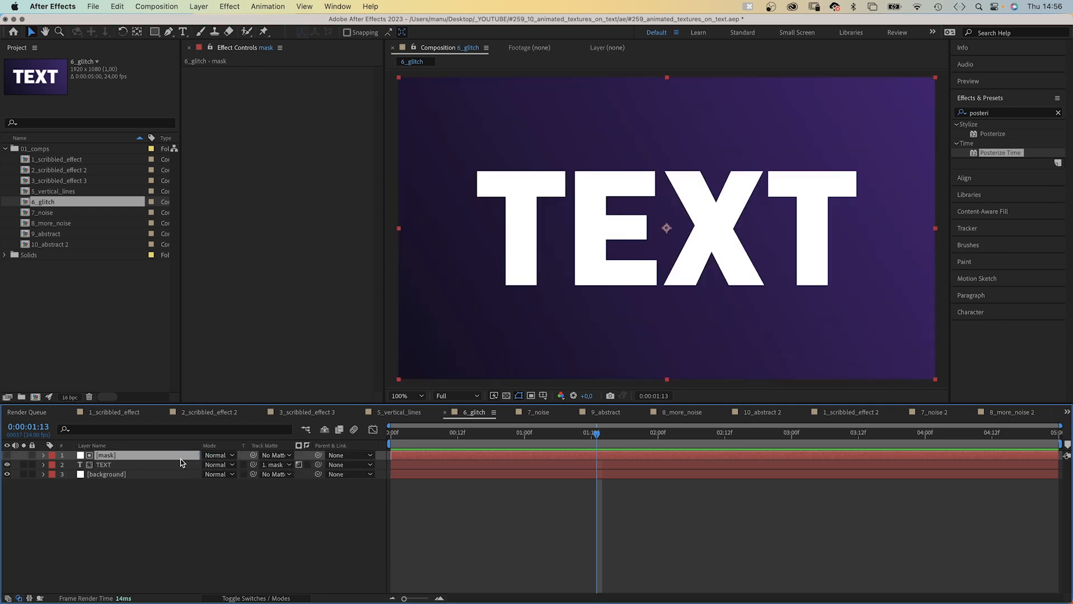
mouse_move(205, 447)
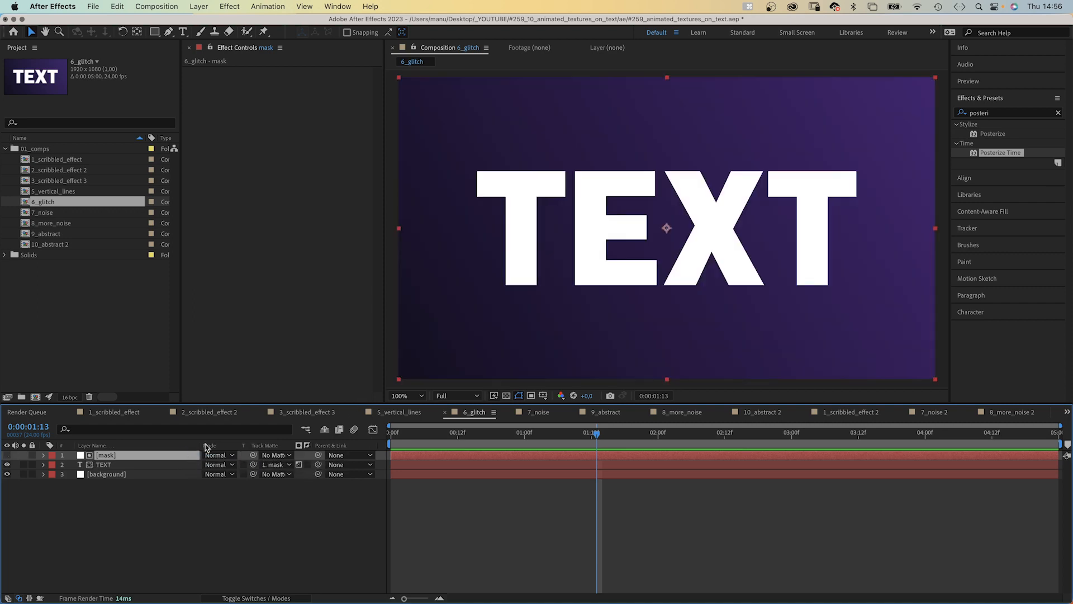
text(turbulent)
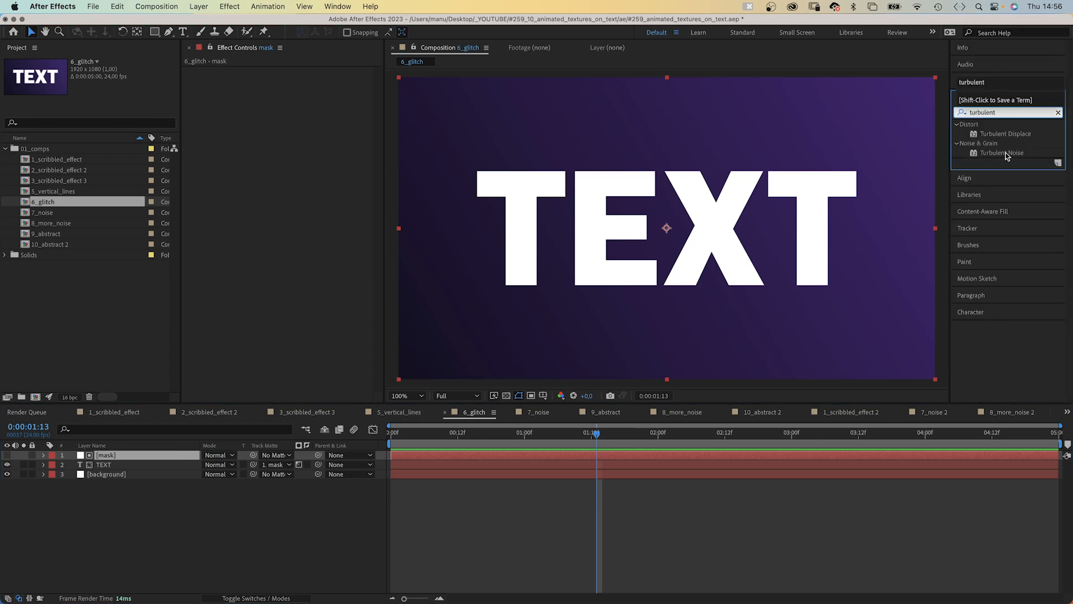
double_click(1002, 152)
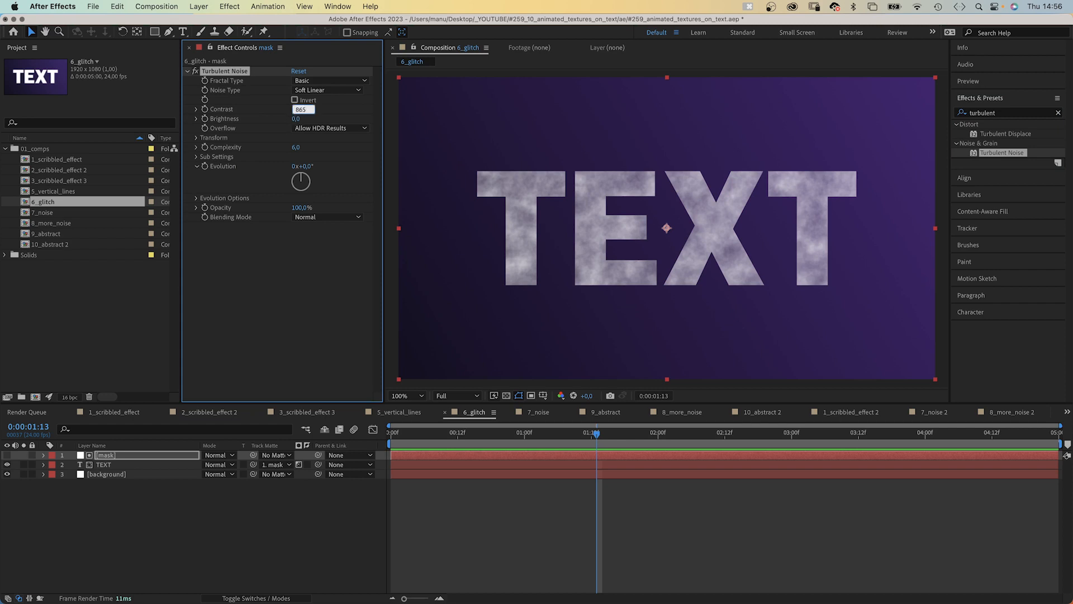
text(30)
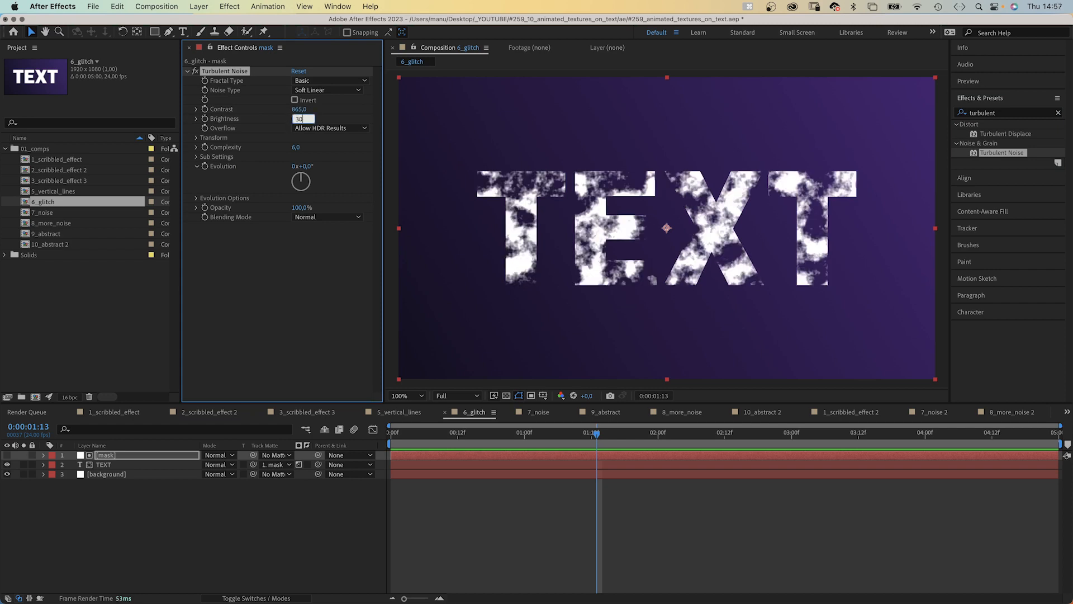
Stretch the noise to Width 5000, Height 5 without uniform scaling and drive Evolution by time
click(197, 136)
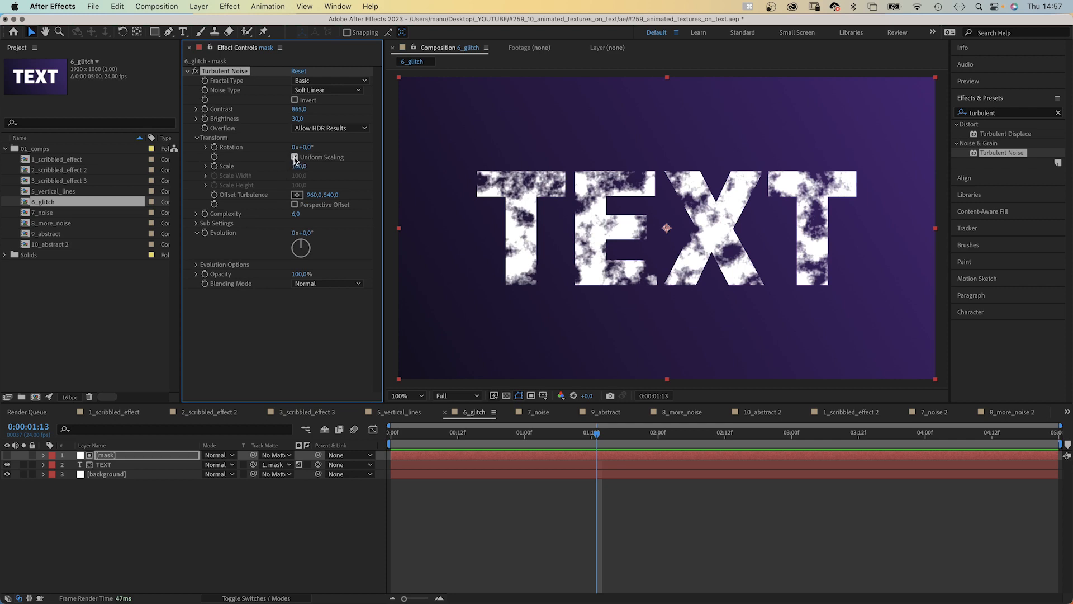
click(293, 157)
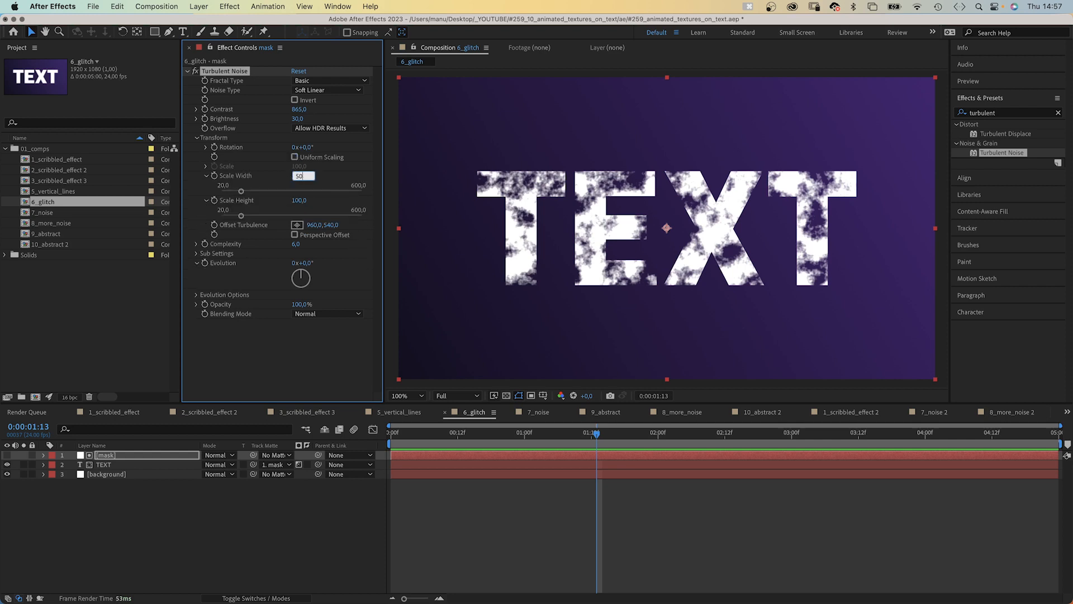
text(5000,0)
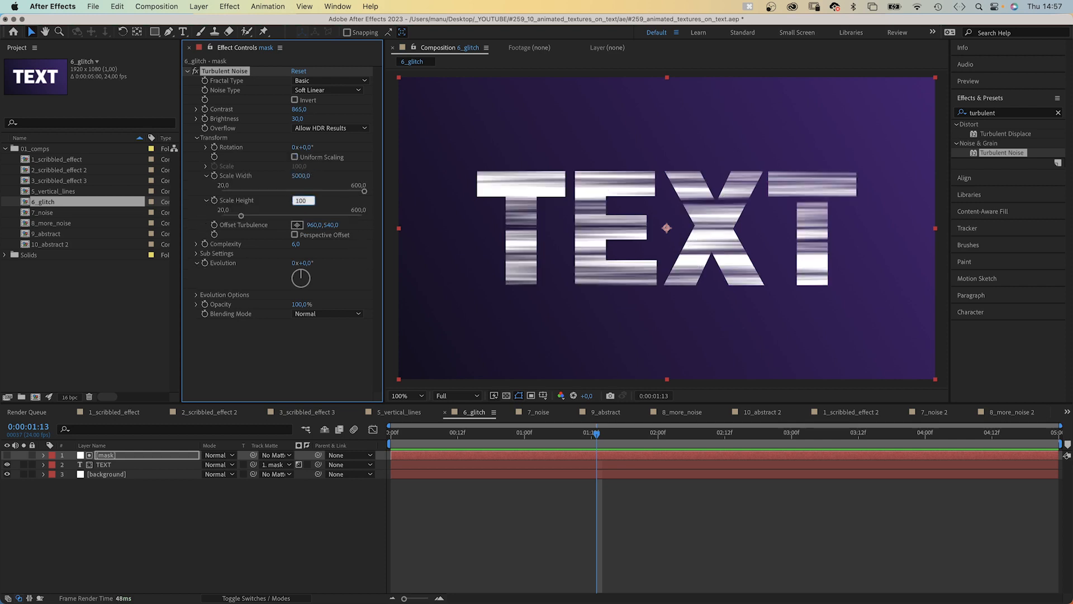
text(5,0)
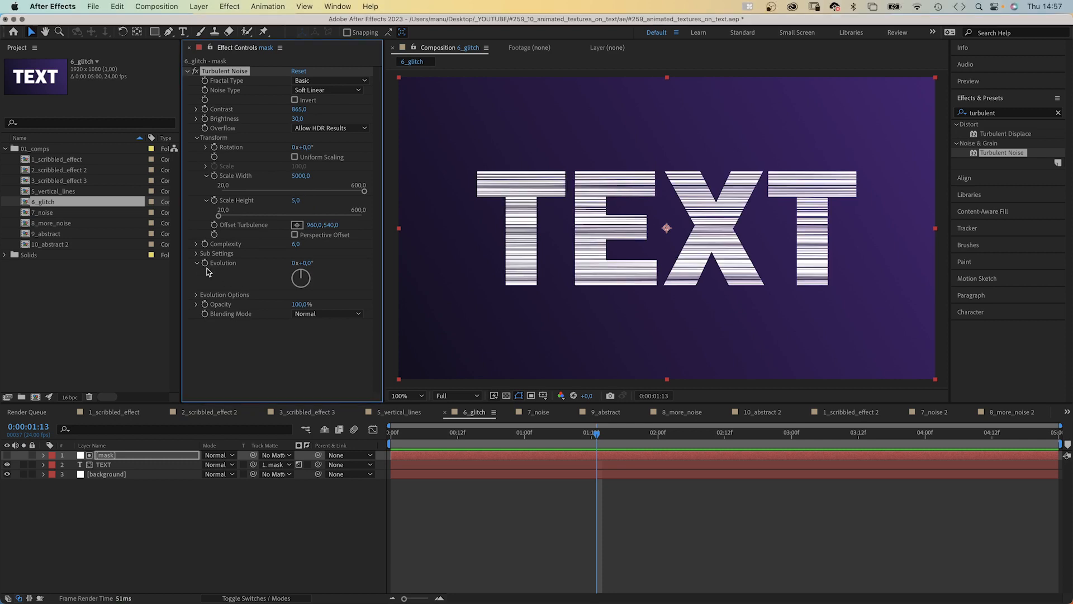
text(time*5000)
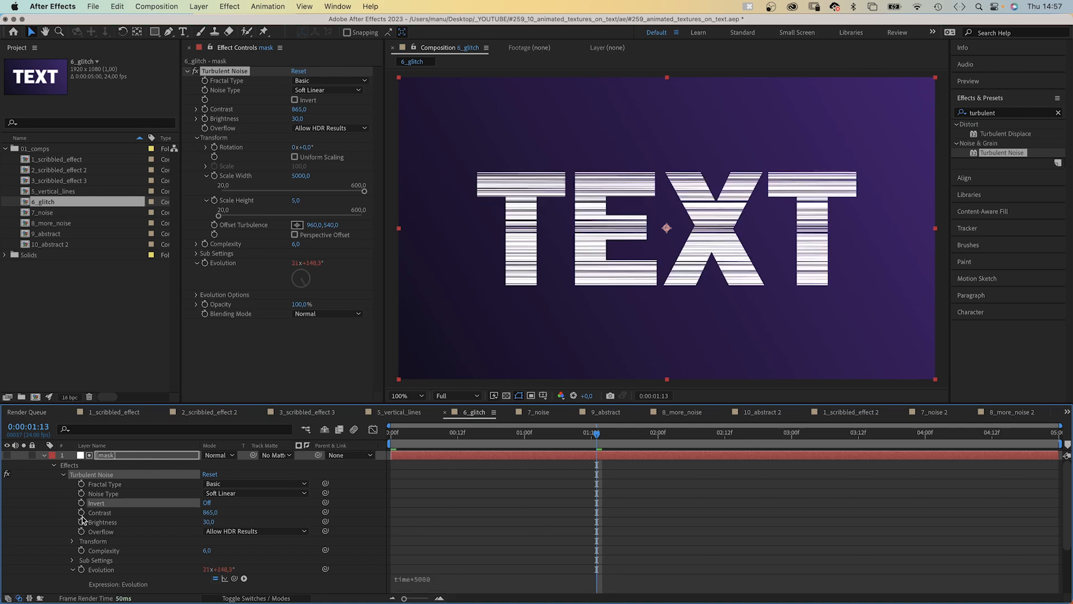
text(posterize)
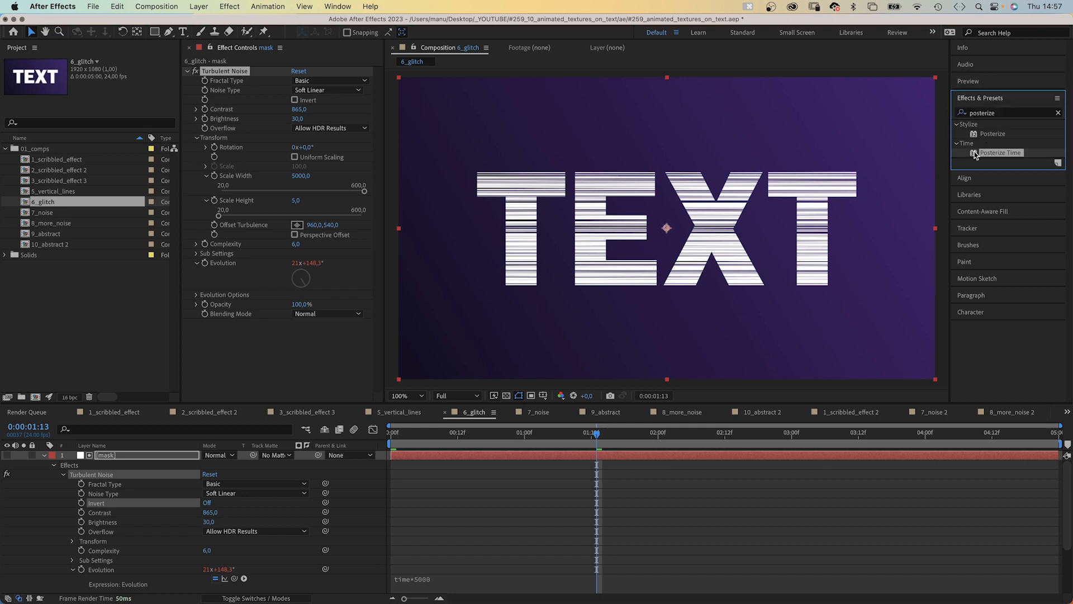
Posterize Time the mask, displace TEXT horizontally via Displacement Map from 1. mask, then move to 7_noise
double_click(1000, 152)
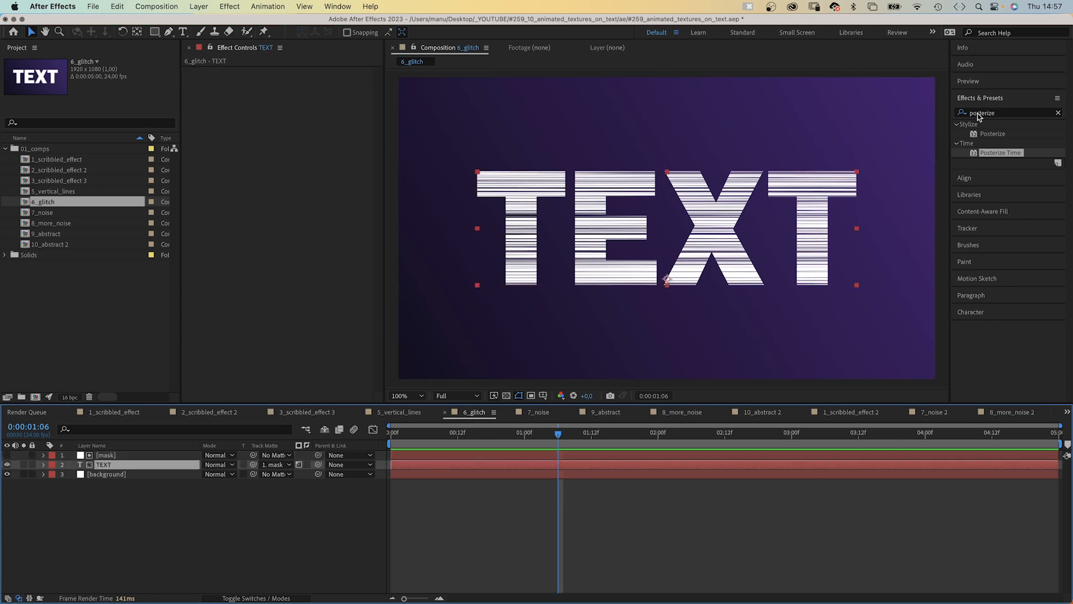
text(displacemen)
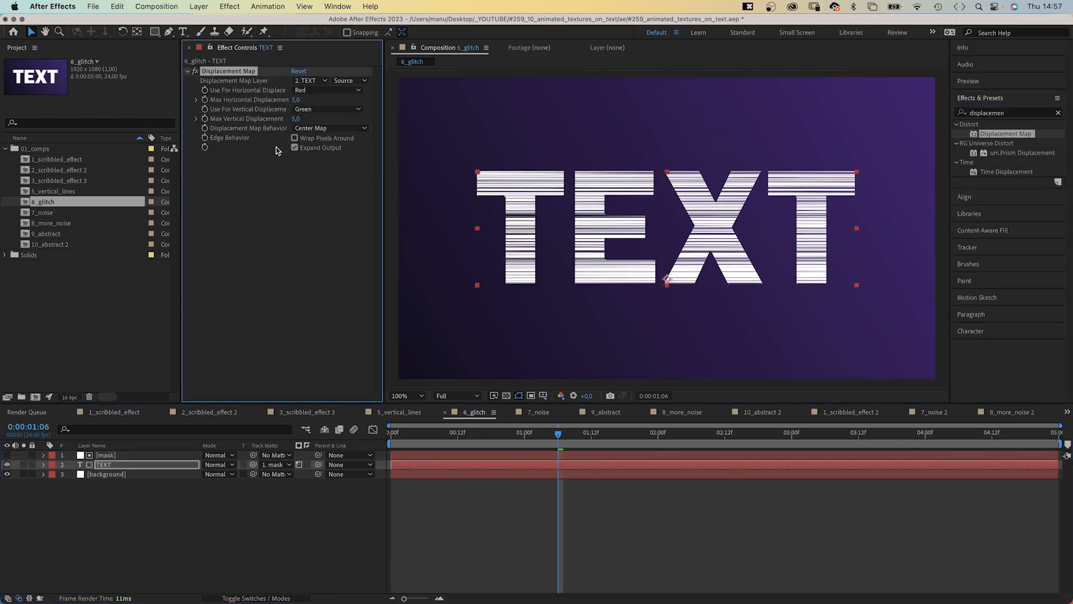
click(309, 81)
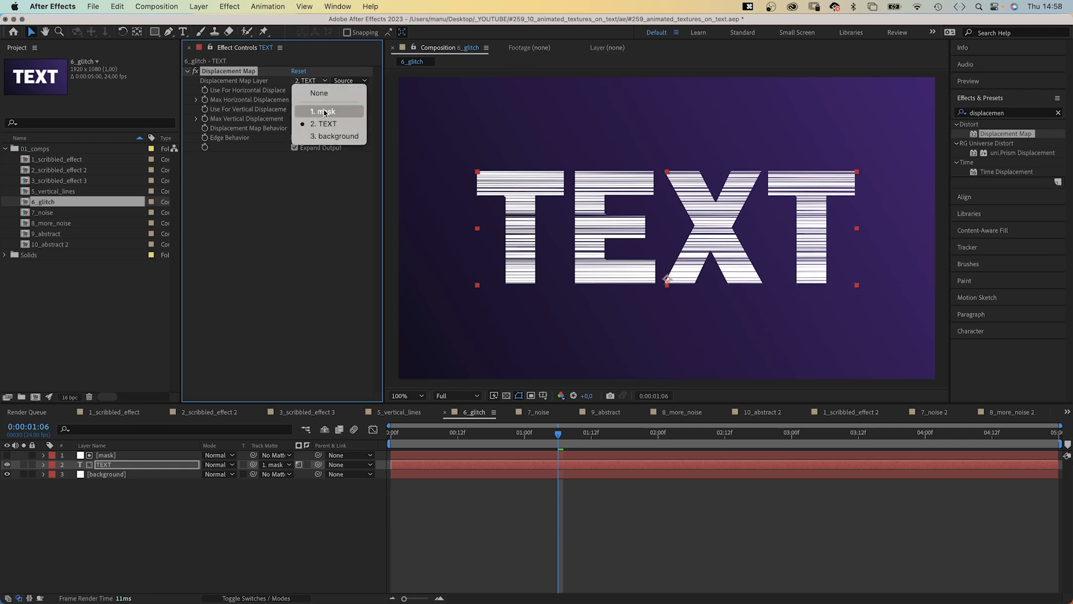
click(322, 111)
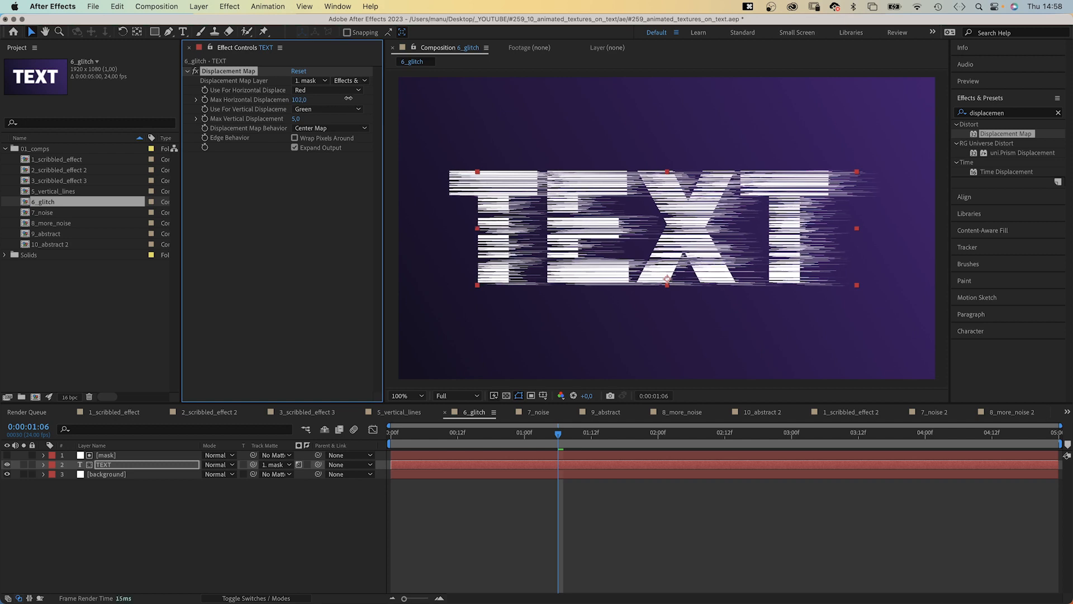
click(538, 411)
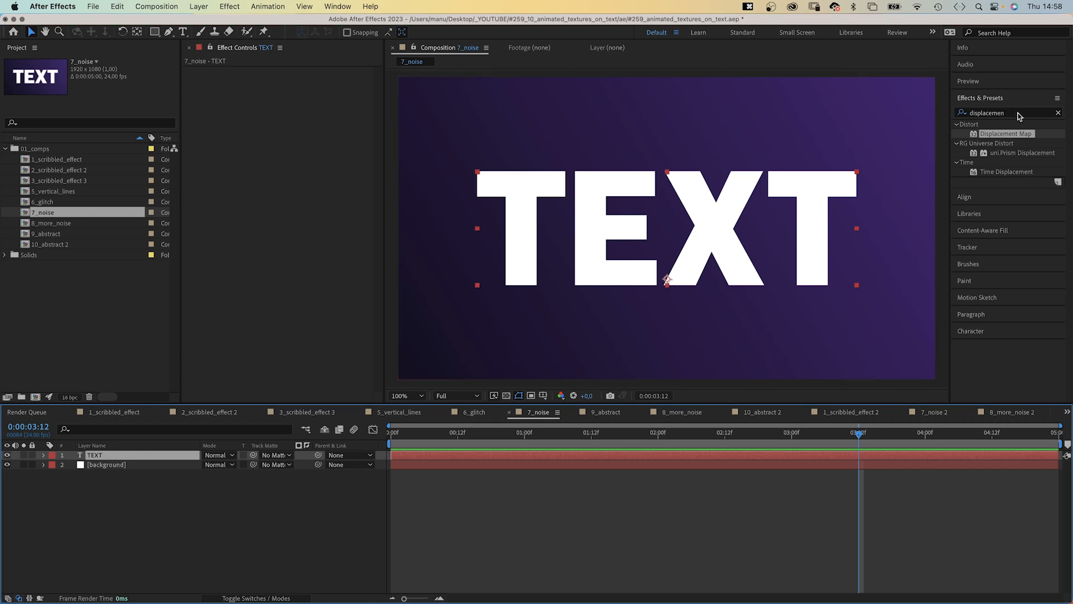
Give TEXT Turbulent Noise with Contrast 650, small scale and Complexity 10 for fine grain
text(turbulent)
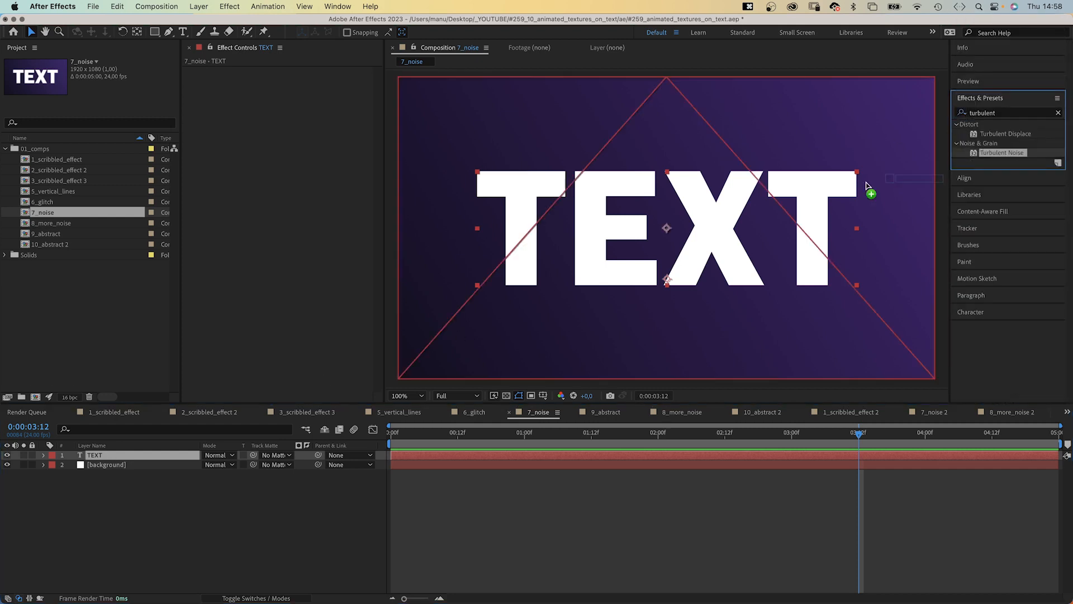
double_click(1002, 152)
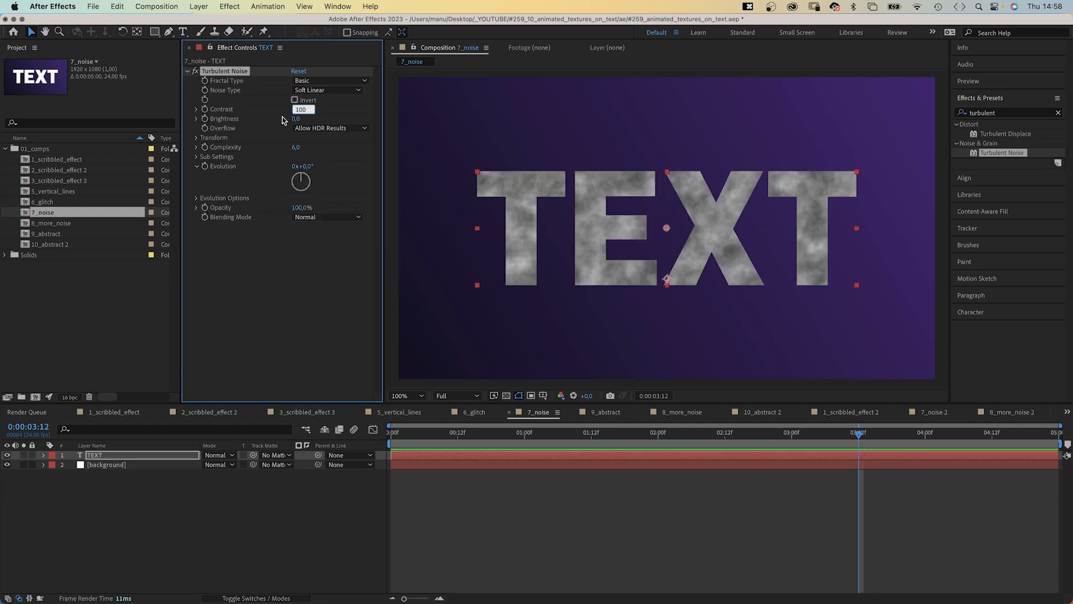
text(650,)
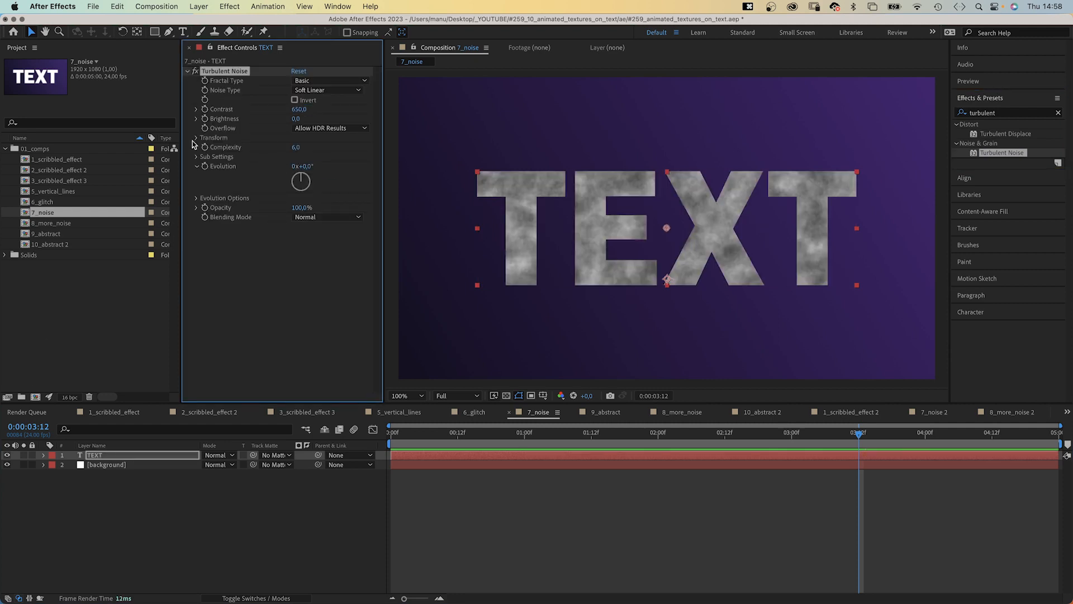
click(196, 137)
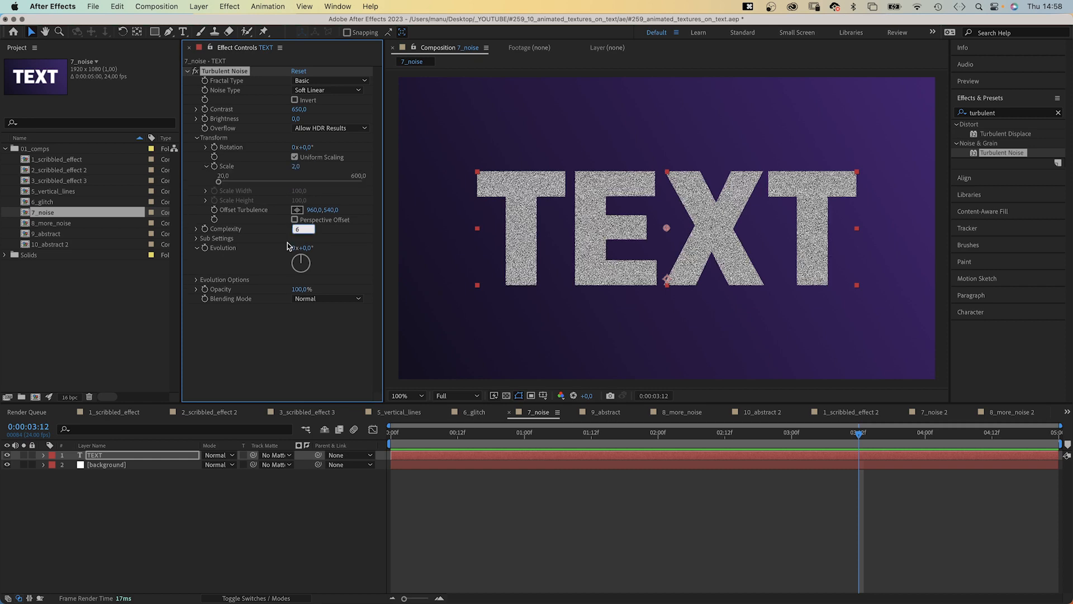
text(10,0)
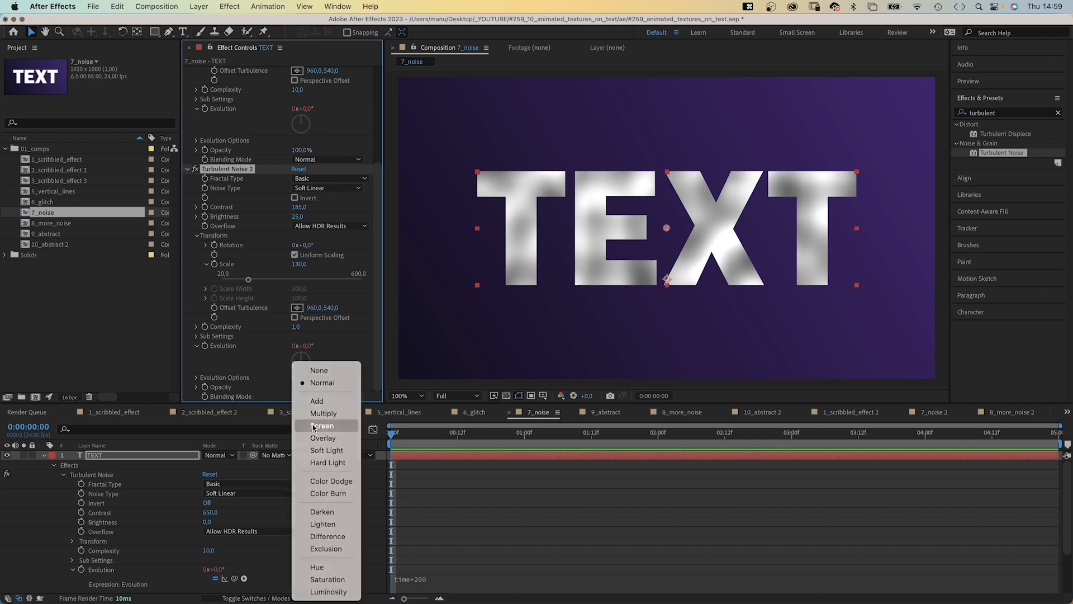
Blend Turbulent Noise 2 in Screen mode and search for Posterize Time
click(319, 425)
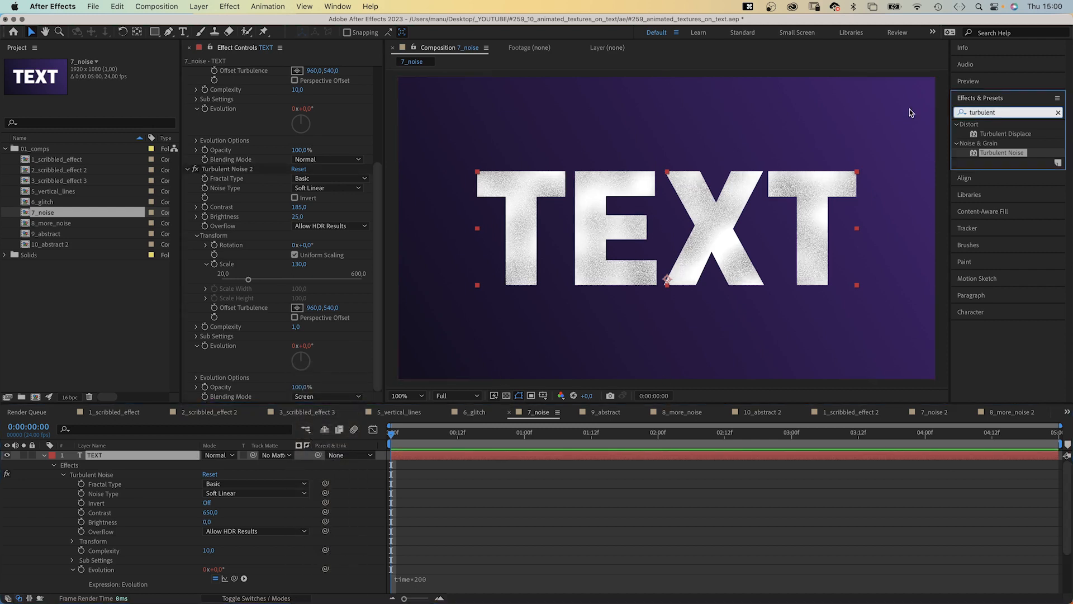
text(posterize)
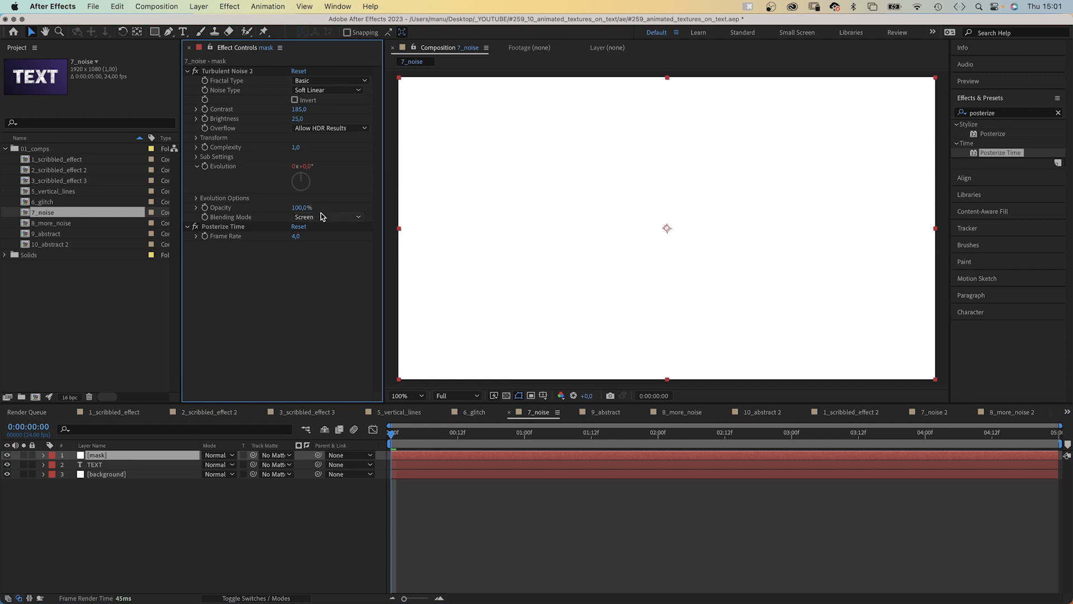
Set the mask's Posterize Time frame rate to 4
click(326, 217)
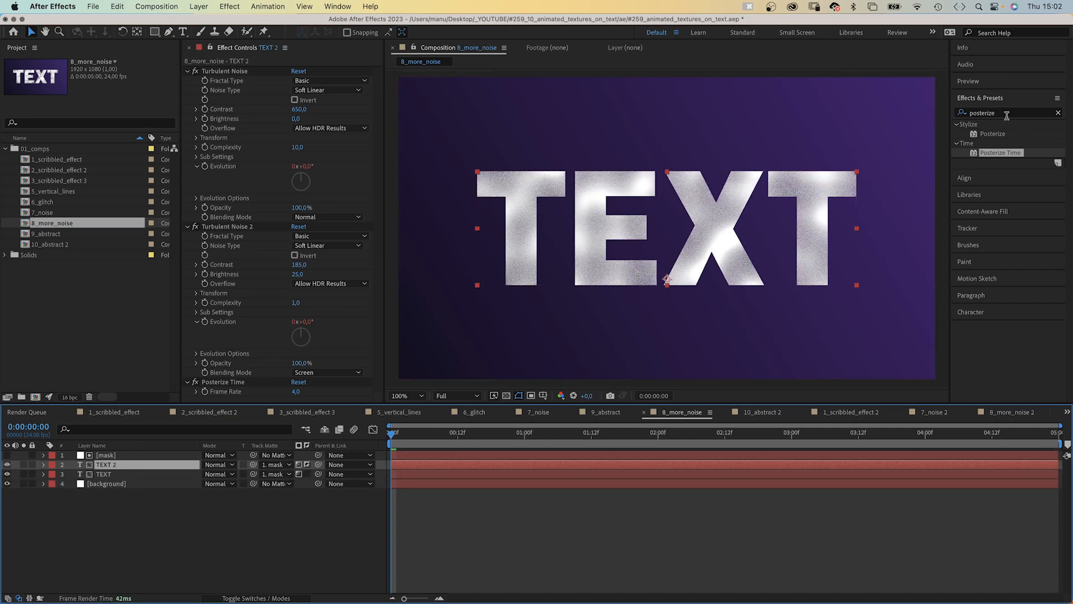
Add Gaussian Blur and Roughen Edges to TEXT 2 for soft spilling edges, then move to 9_abstract
text(gaussian)
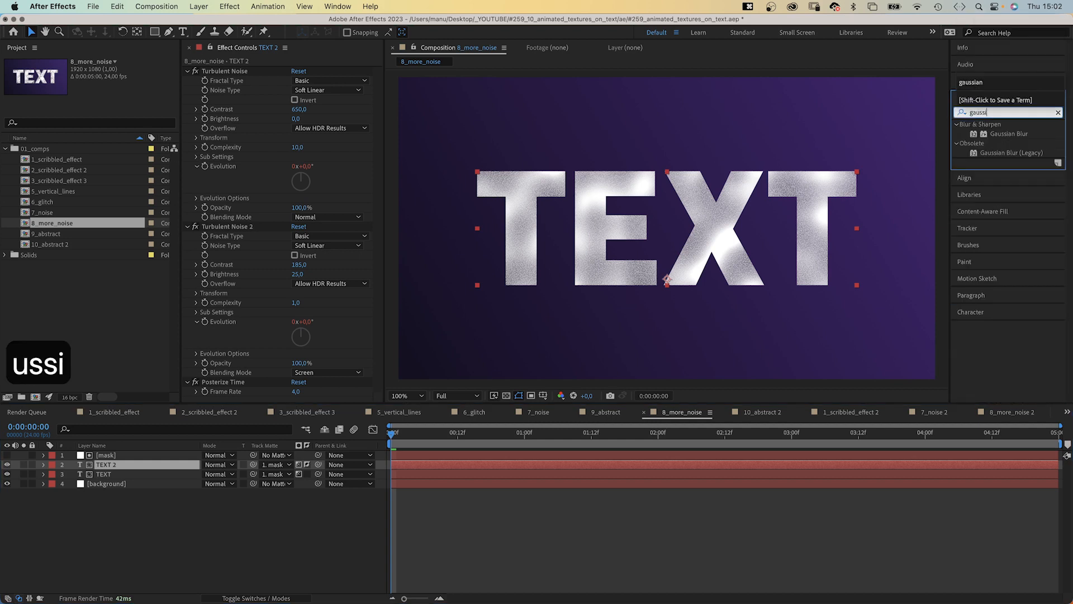
click(1009, 133)
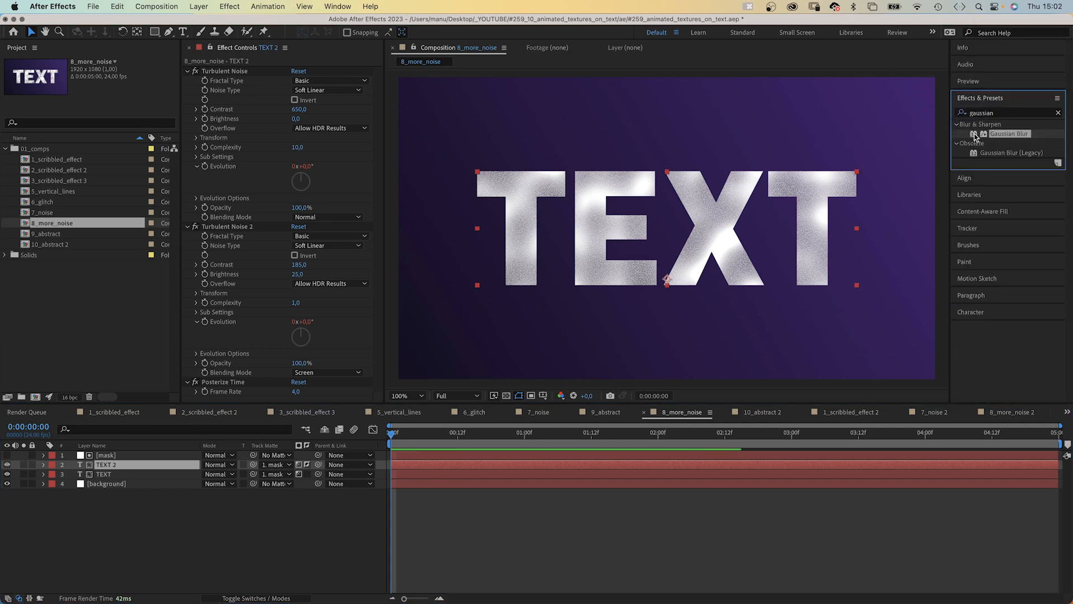
double_click(1010, 133)
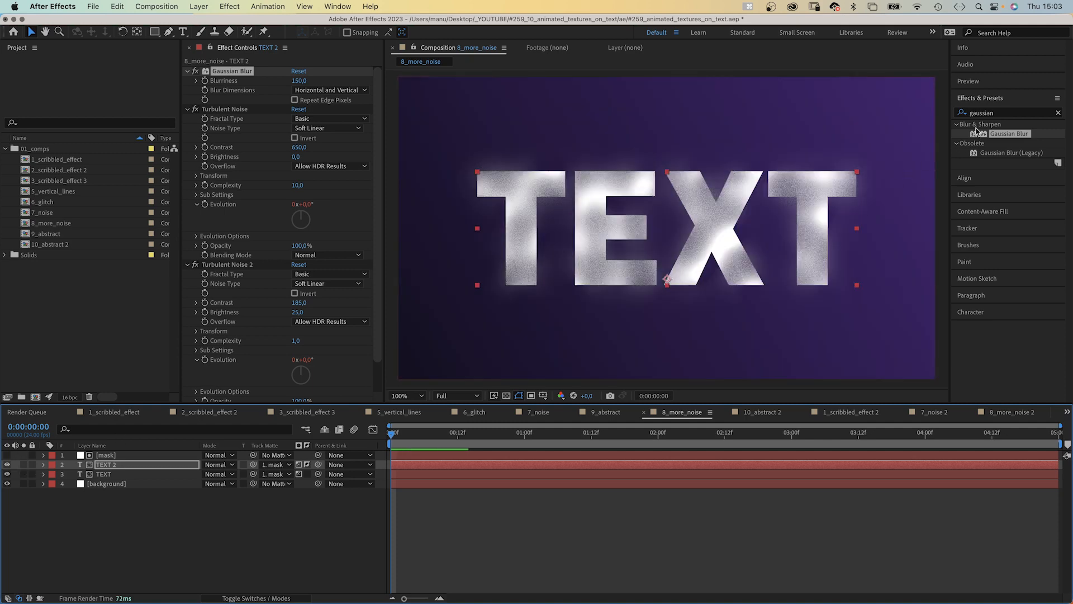
text(roughen)
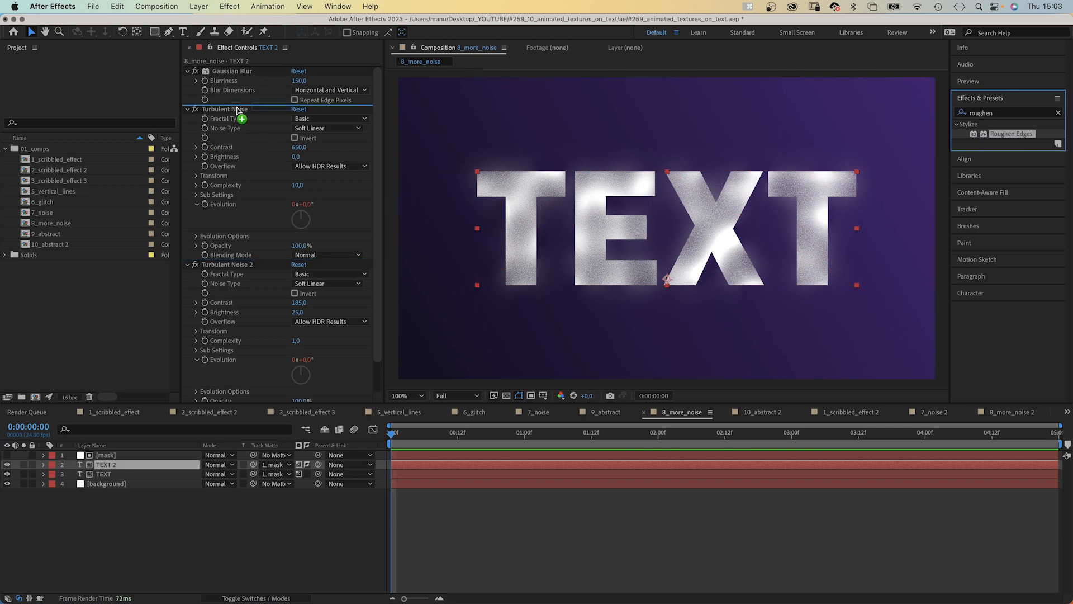
double_click(1012, 134)
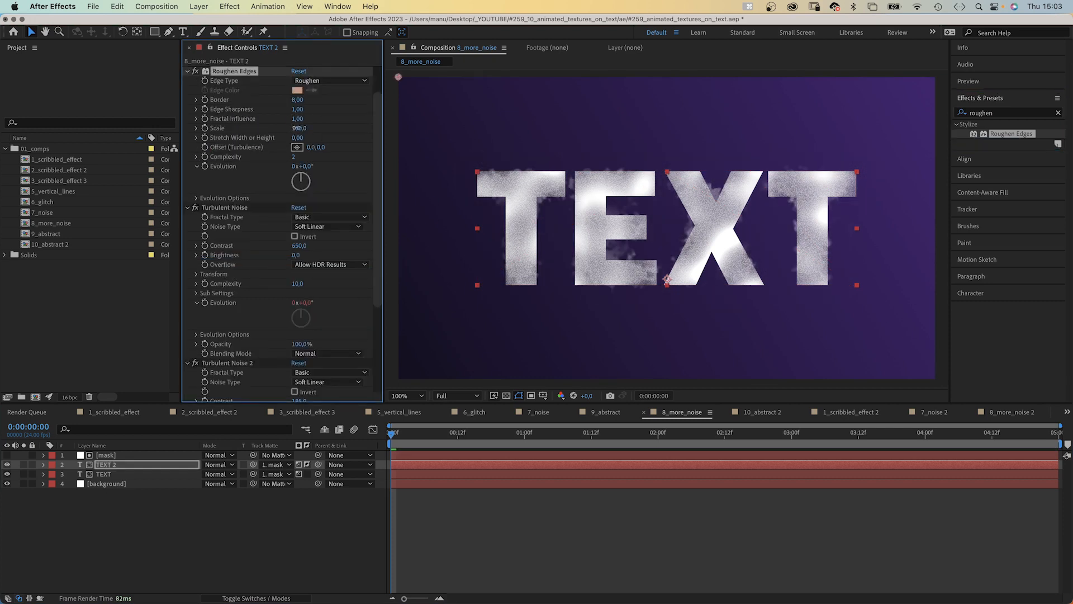
click(606, 412)
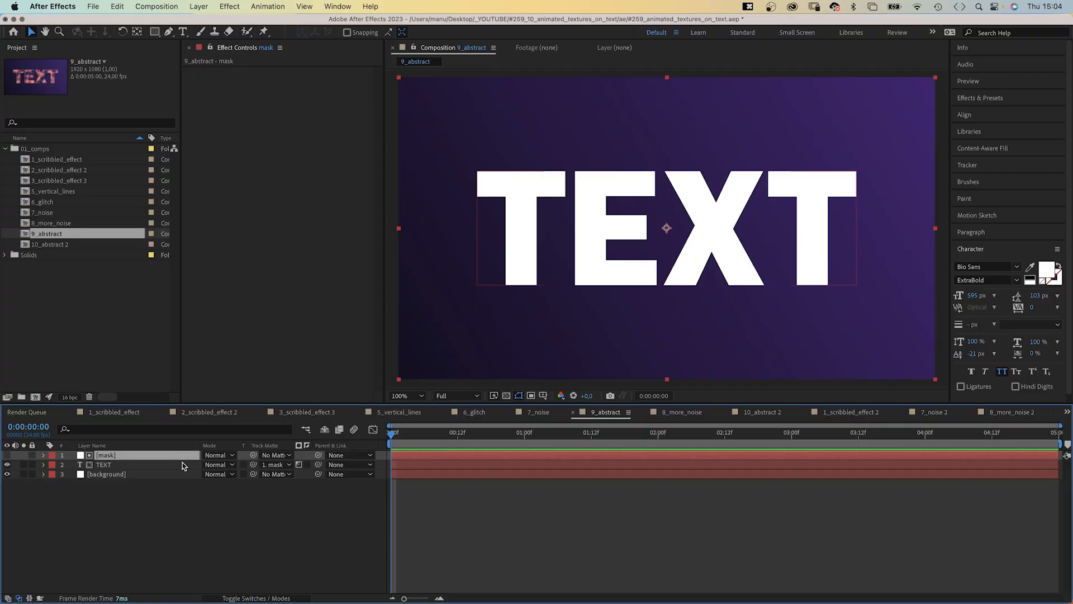
Duplicate TEXT and recolor the copy to pink FF5972
key(cmd+d)
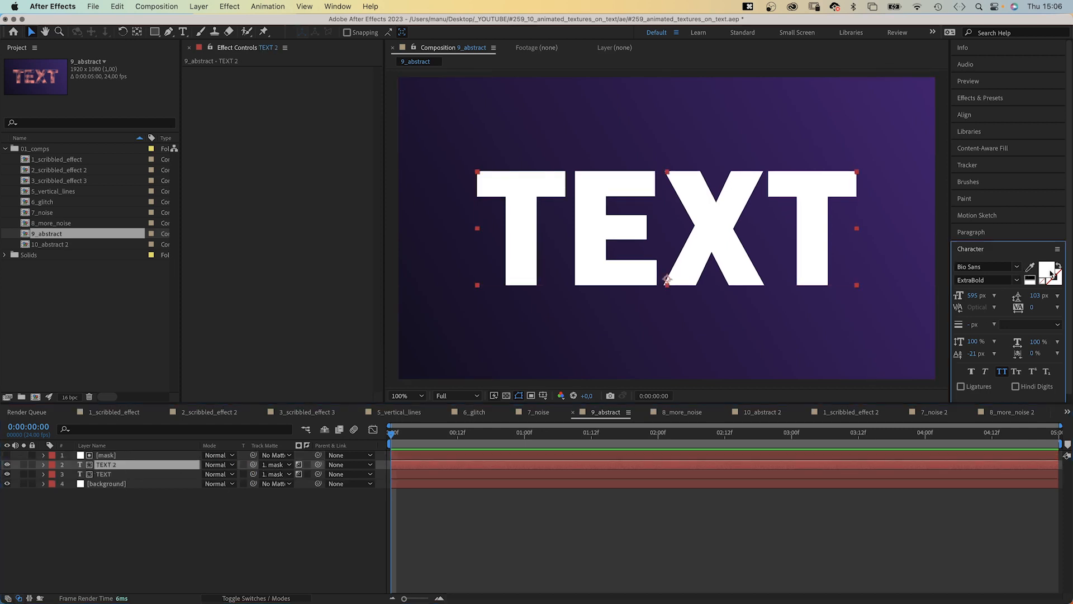
click(1047, 270)
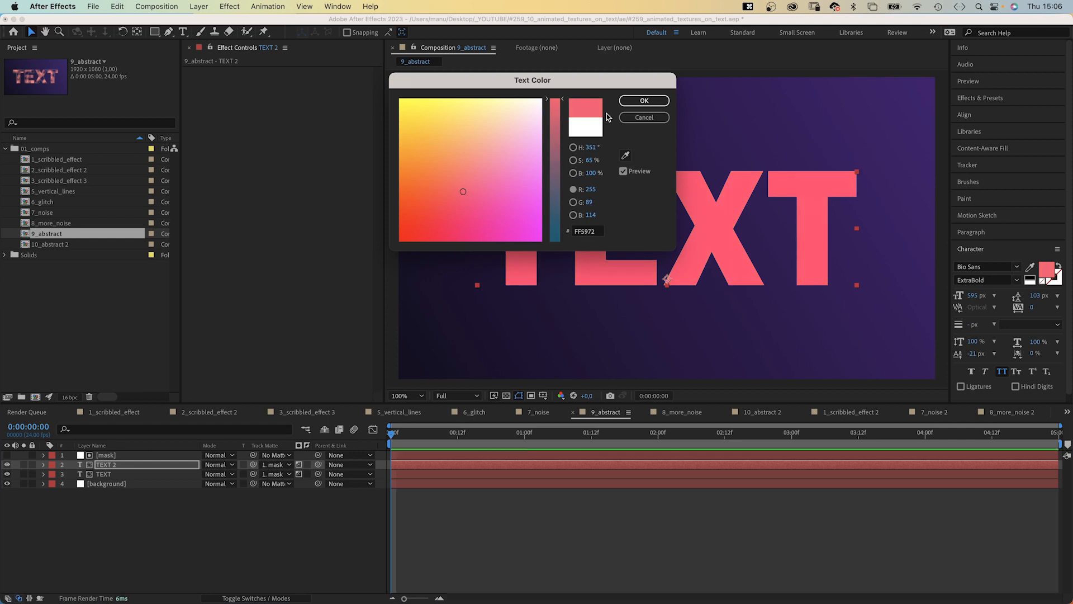
click(644, 100)
text(posterize)
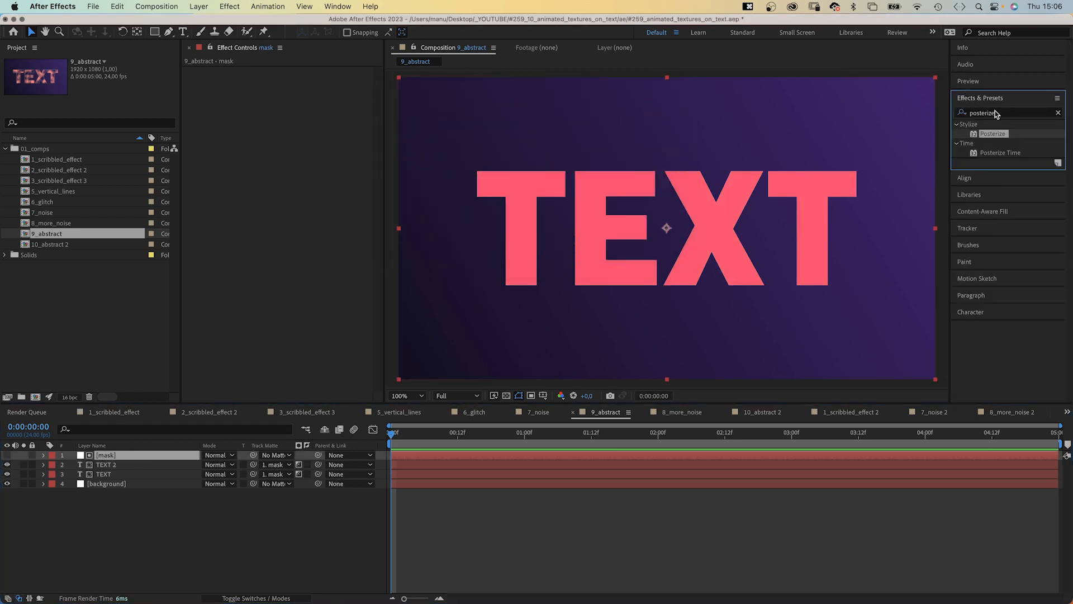
Give the mask Turbulent Noise (Contrast 300, Scale 130, Complexity 1, Evolution time*50) plus Posterize
text(turbulent)
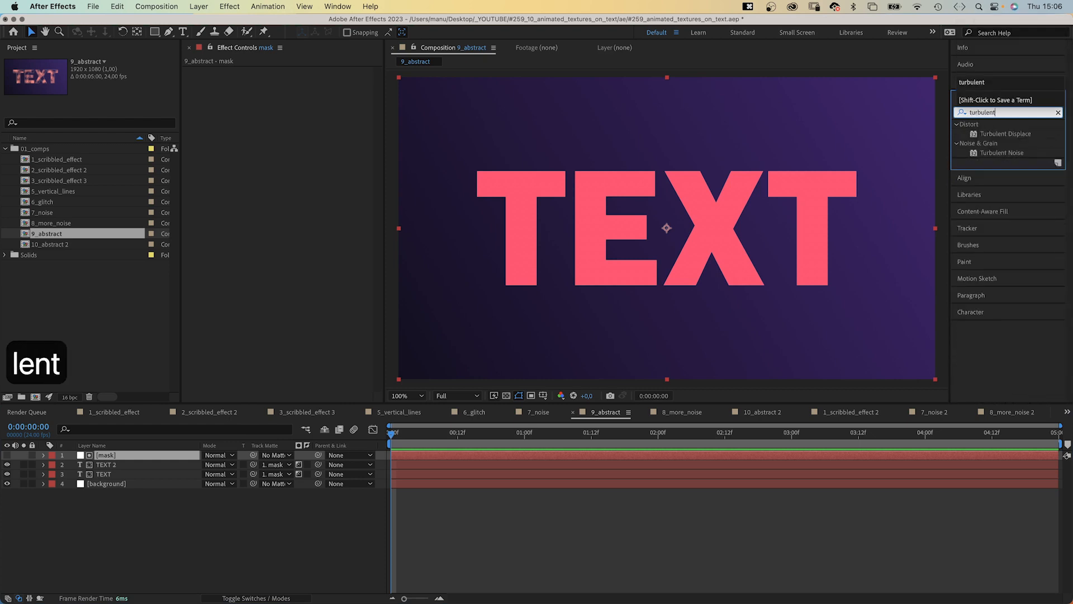
double_click(1000, 152)
text(130)
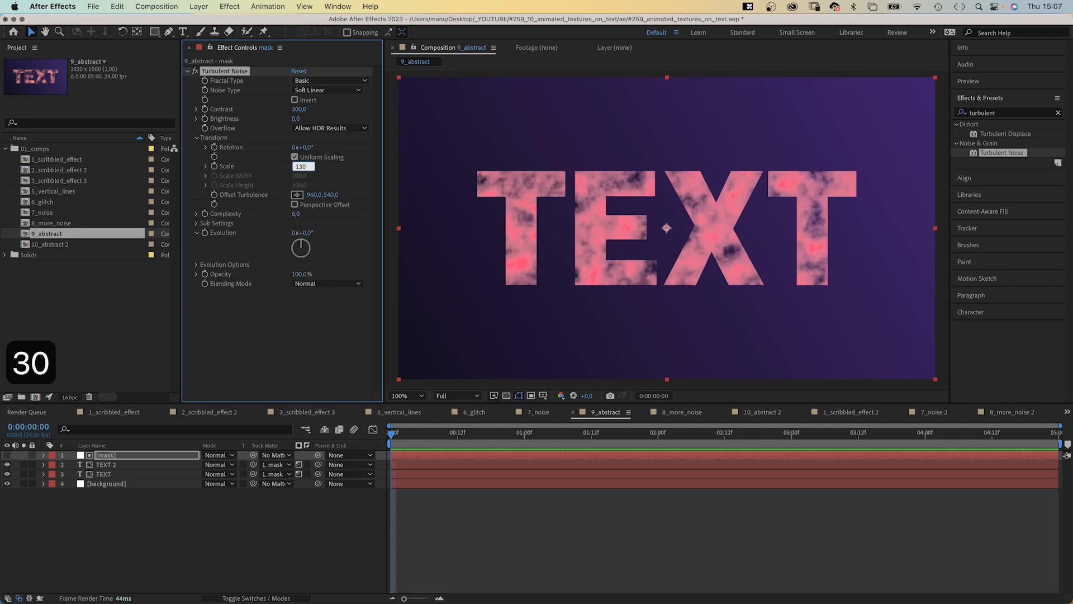
click(197, 166)
text(time*50)
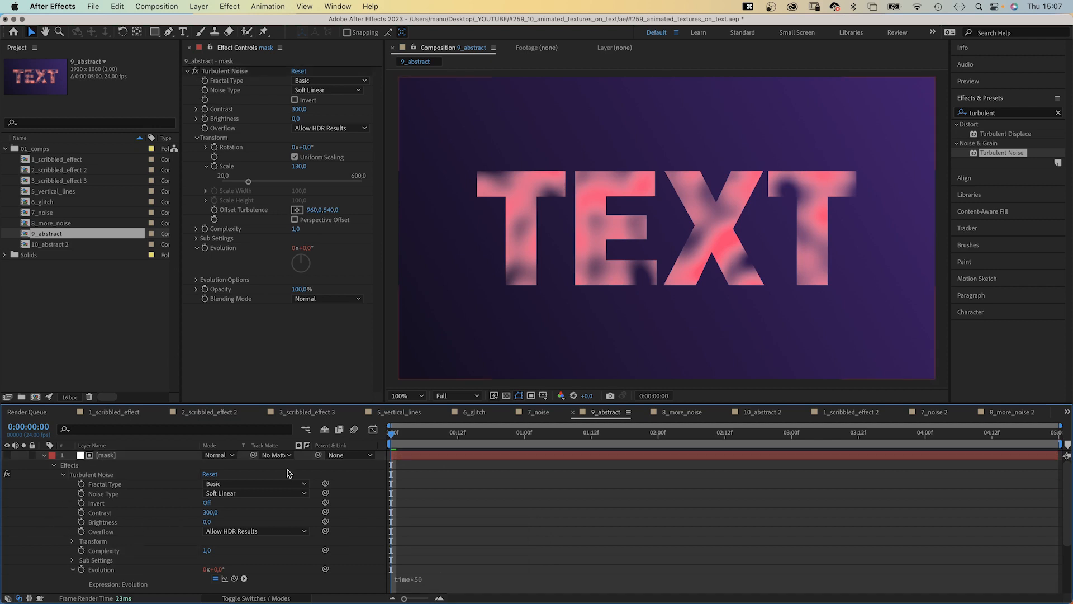
text(posterize)
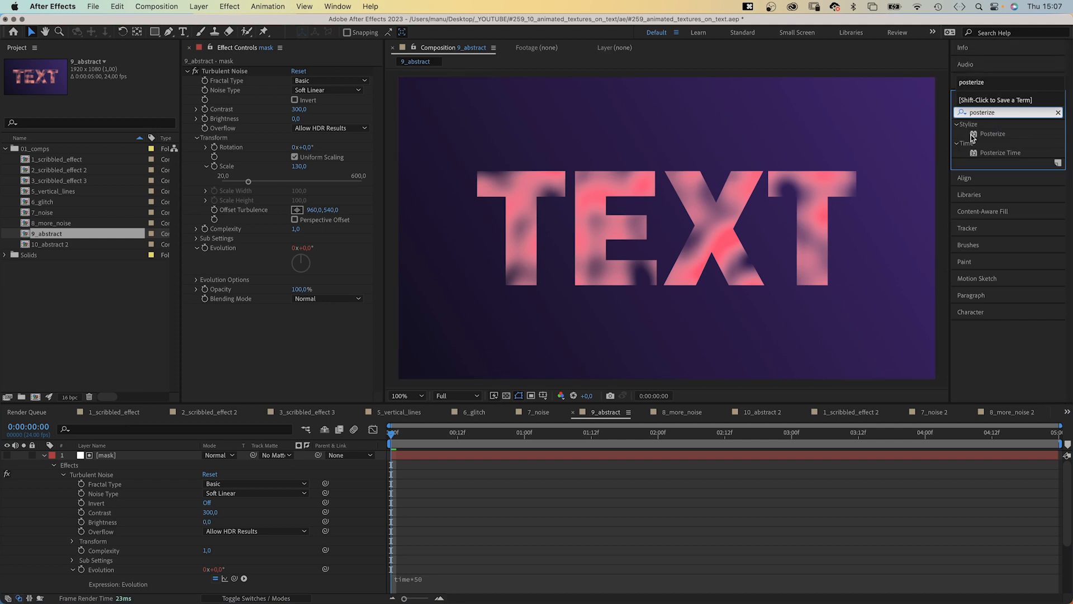
double_click(992, 134)
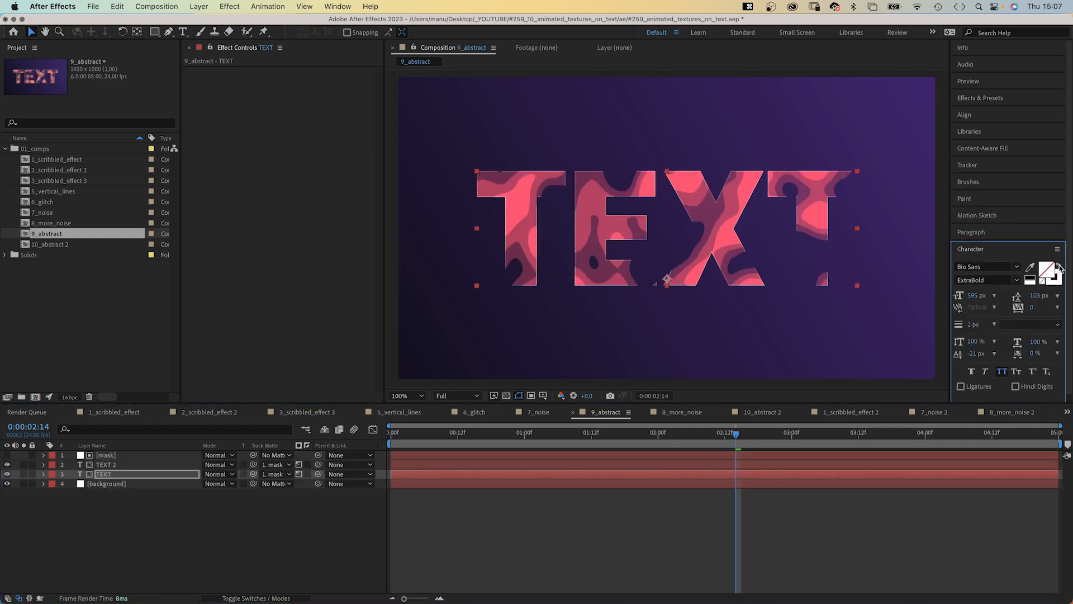
mouse_move(285, 474)
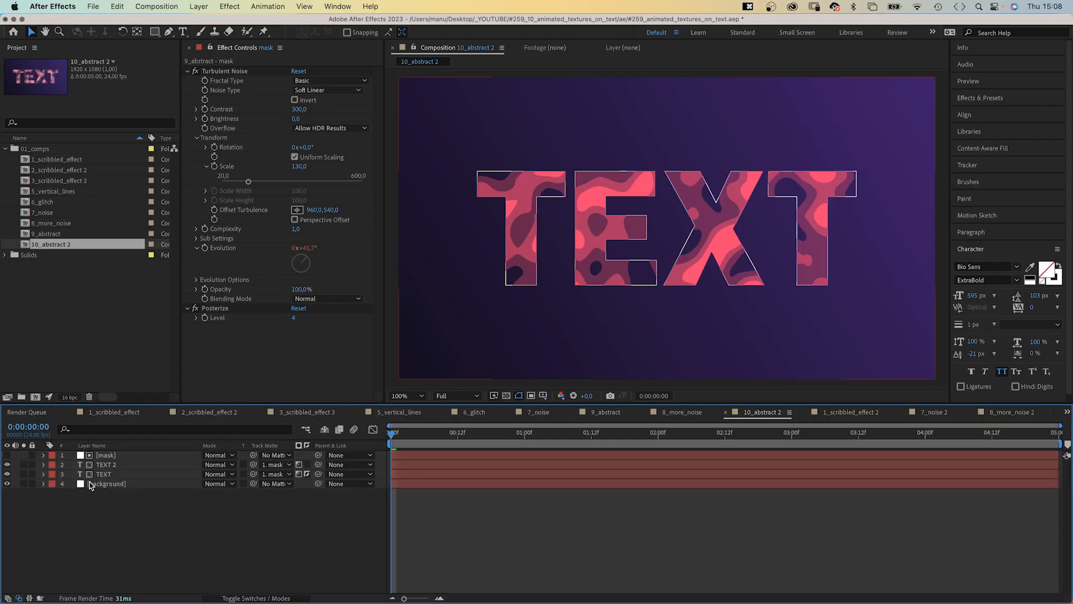
Apply Gaussian Blur at Blurriness 200 to TEXT 2 with Repeat Edge Pixels off
click(102, 474)
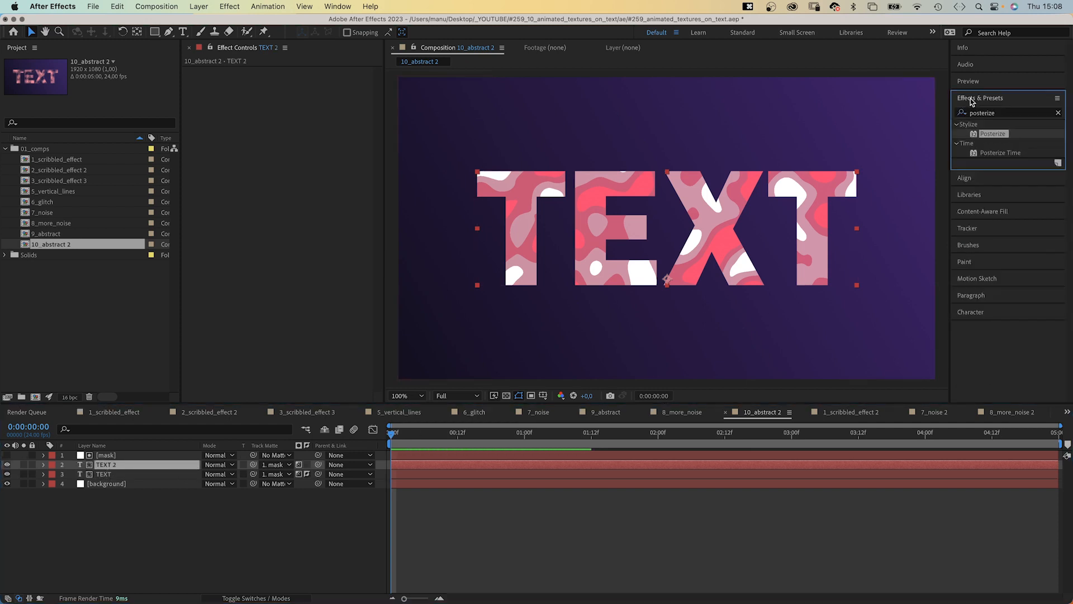
text(gaussian b)
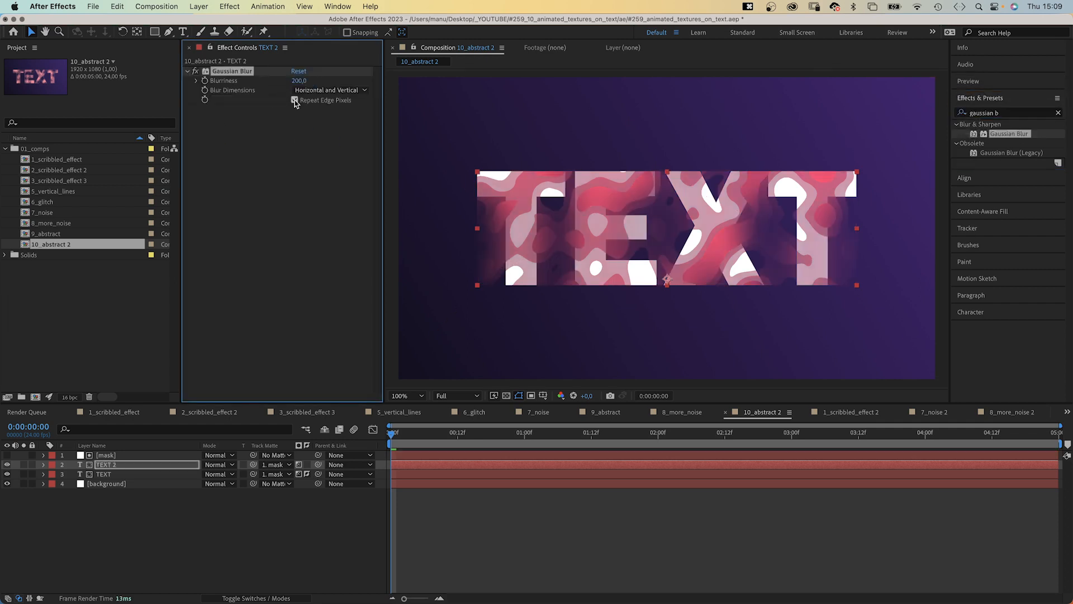
click(295, 101)
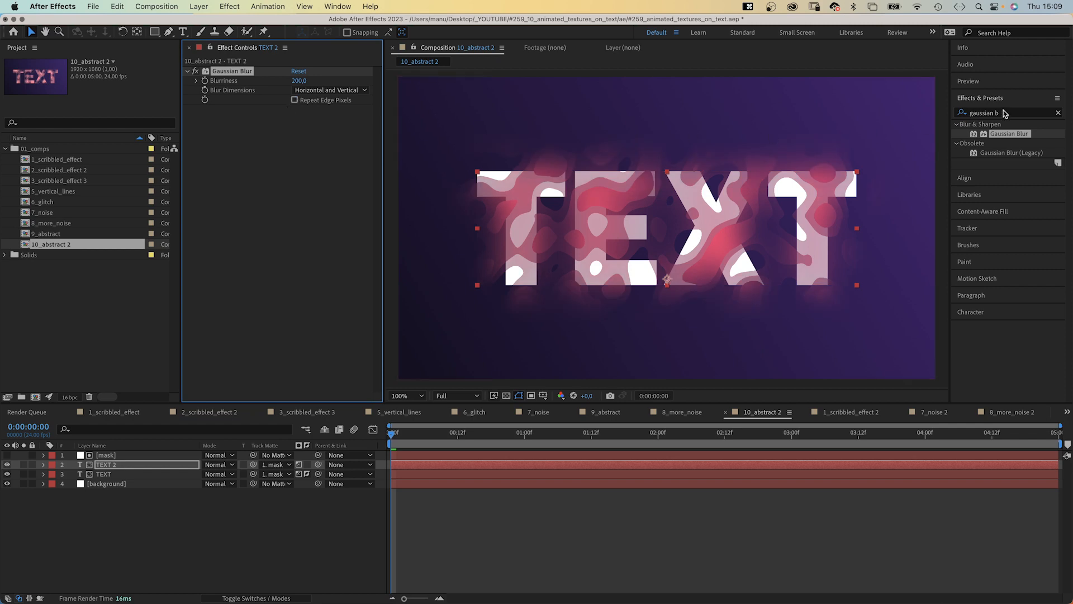
Add Turbulent Displace to TEXT 2 with Amount 100 and Size 100
text(turbulent disp)
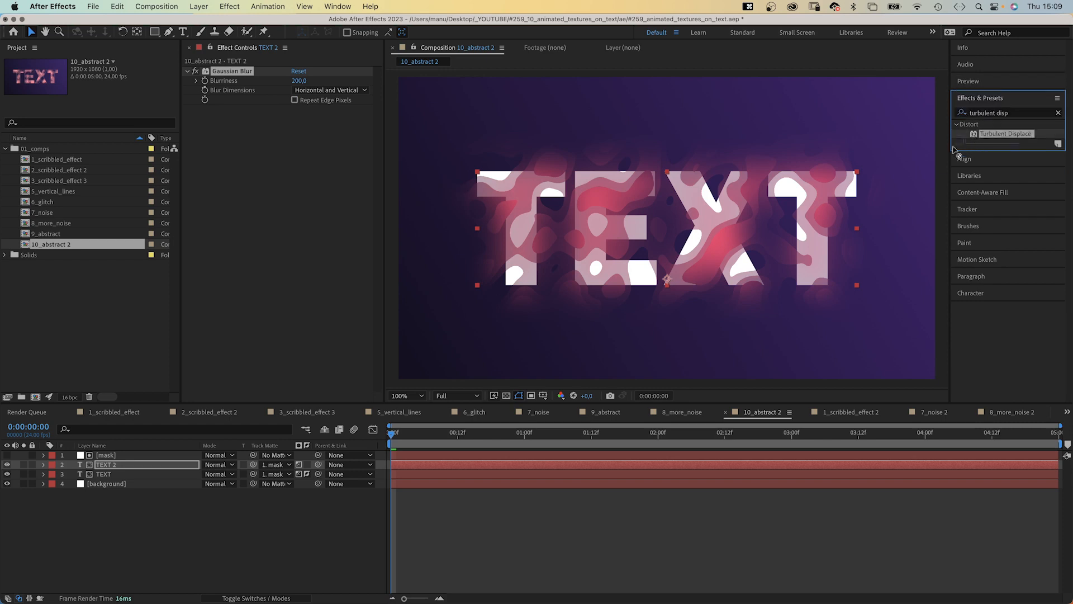
double_click(1006, 133)
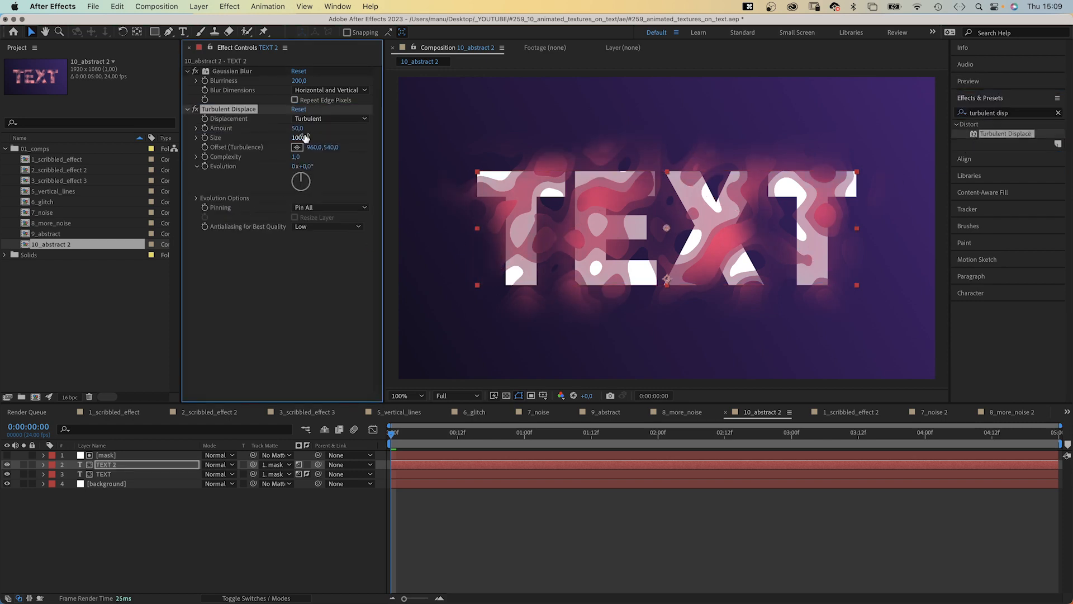
text(10)
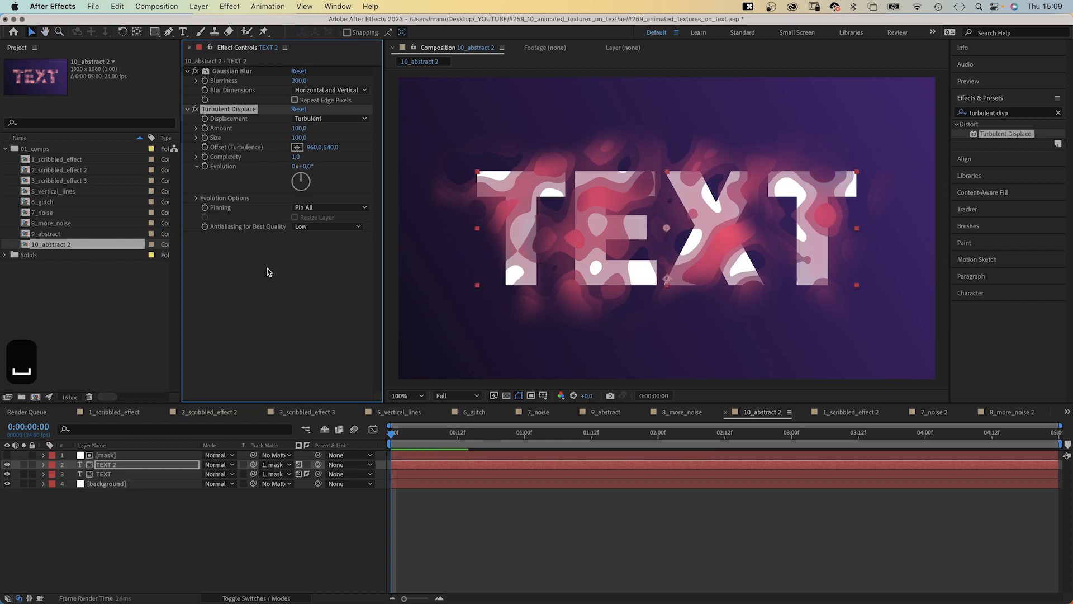
click(669, 447)
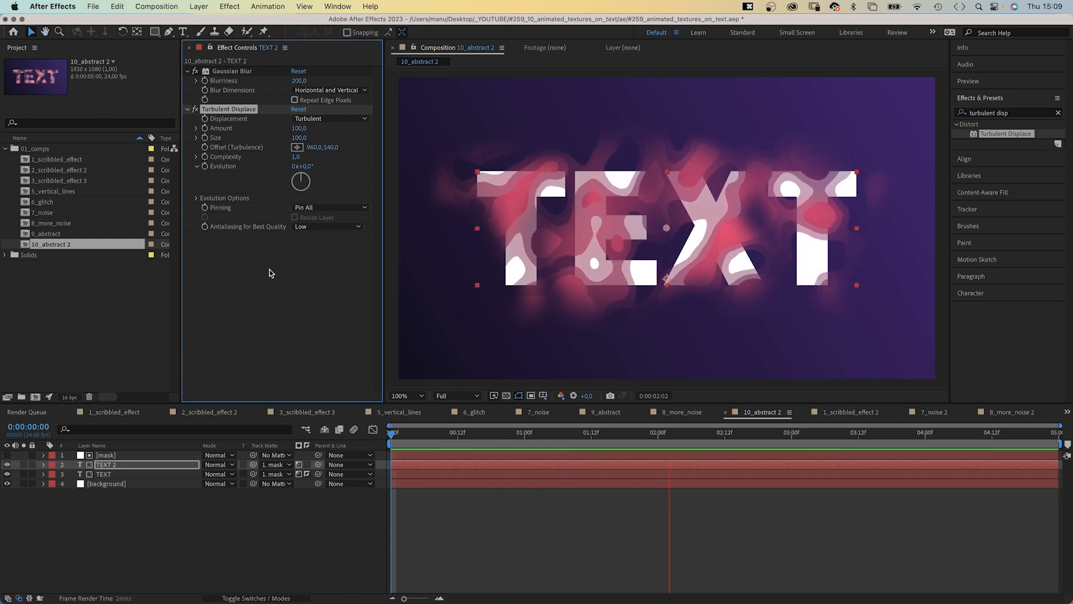